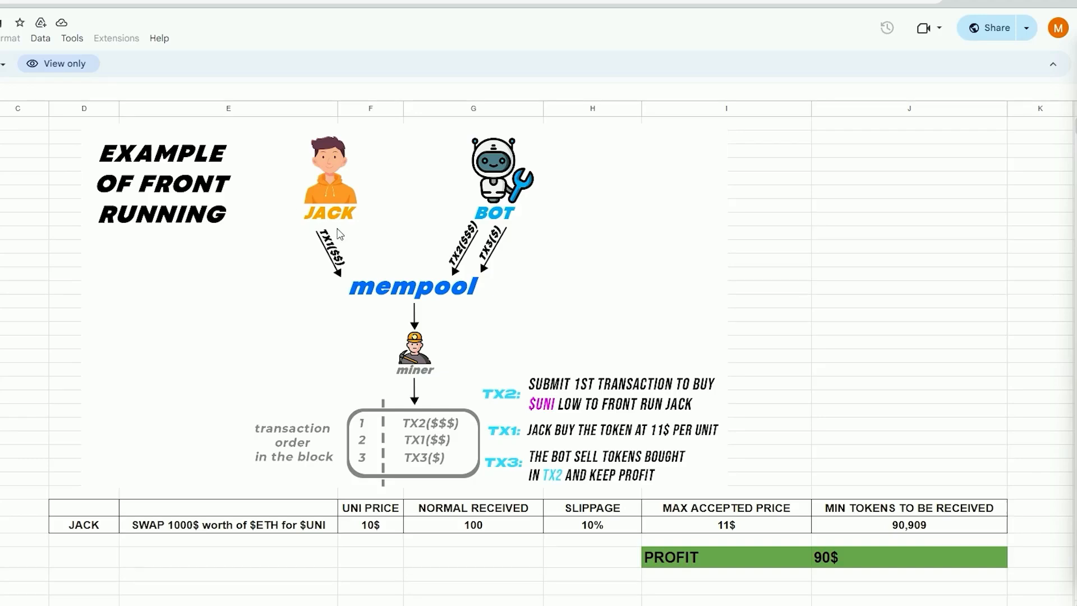
mouse_move(336, 205)
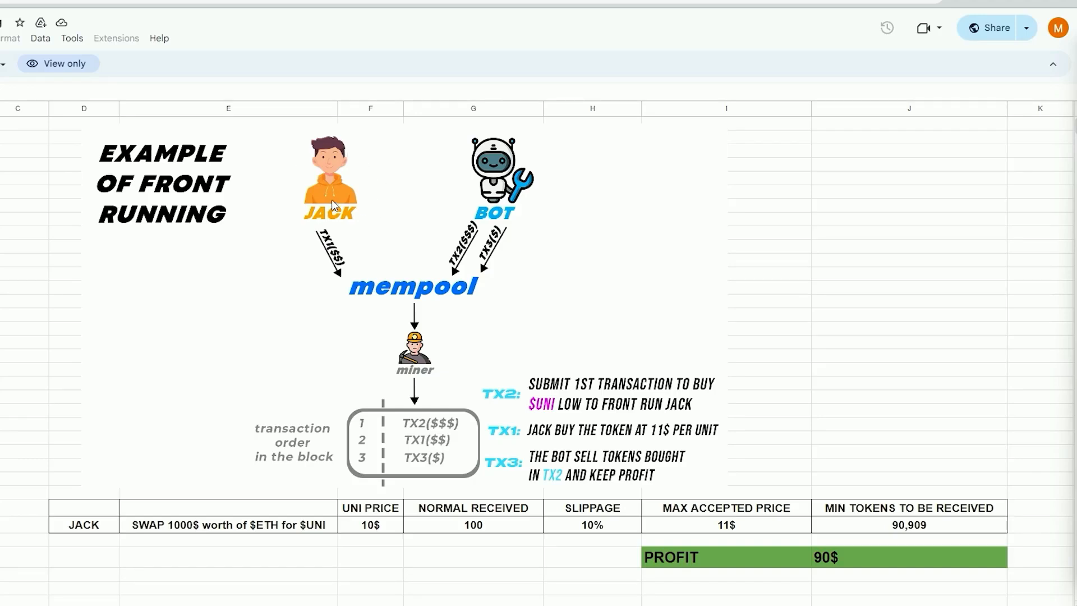
mouse_move(325, 541)
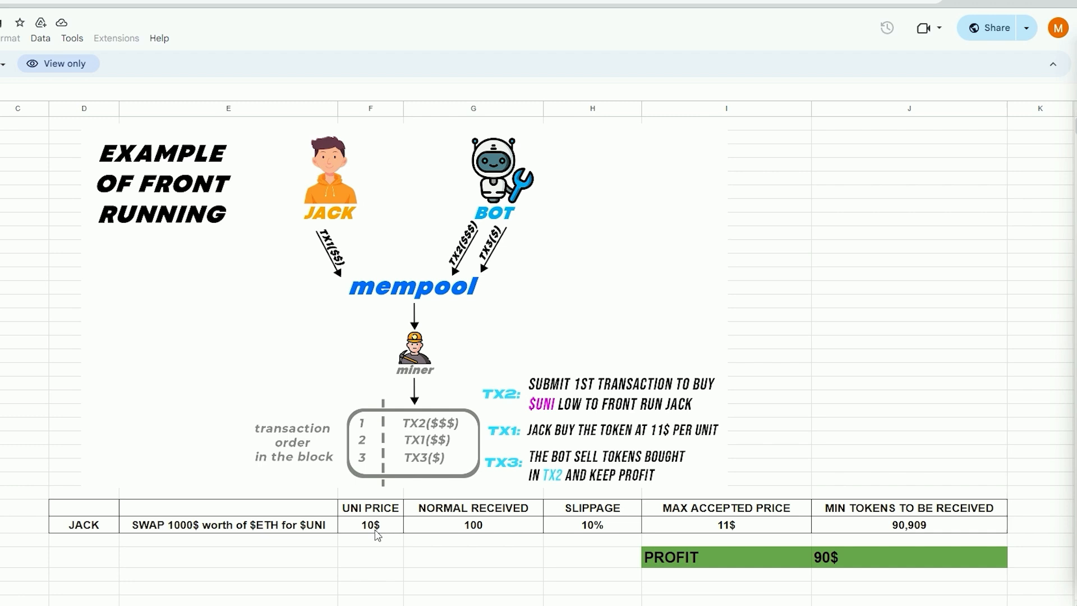
mouse_move(464, 541)
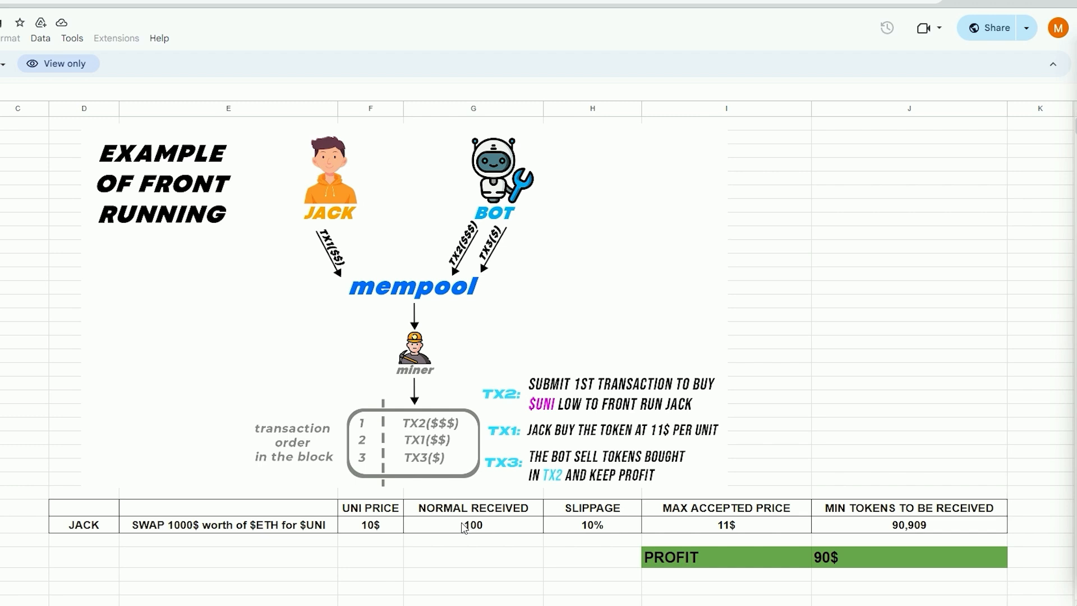
mouse_move(468, 545)
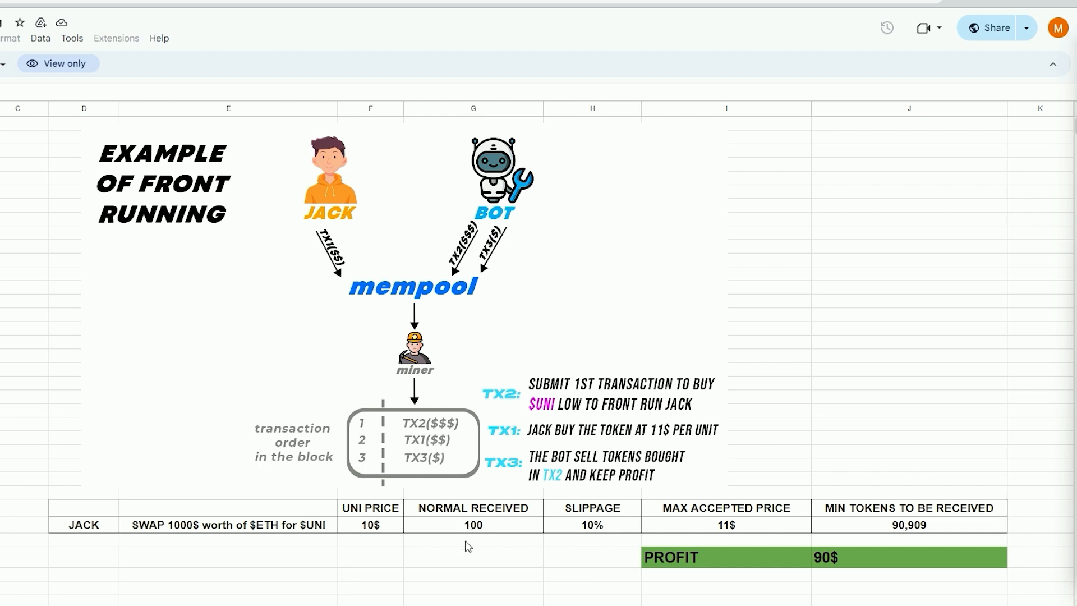
mouse_move(587, 529)
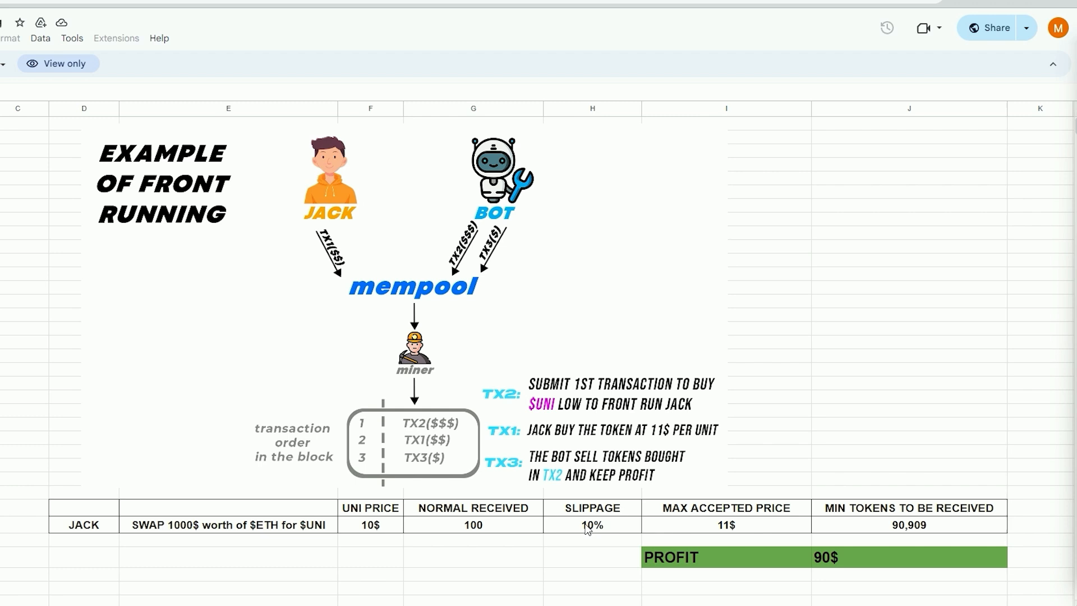
mouse_move(723, 529)
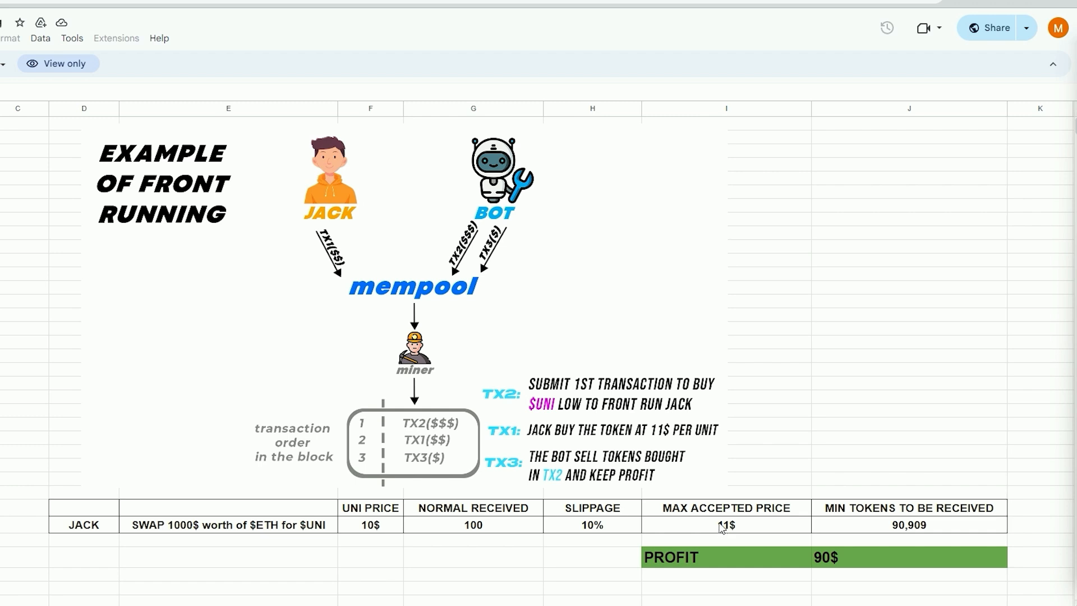
mouse_move(898, 521)
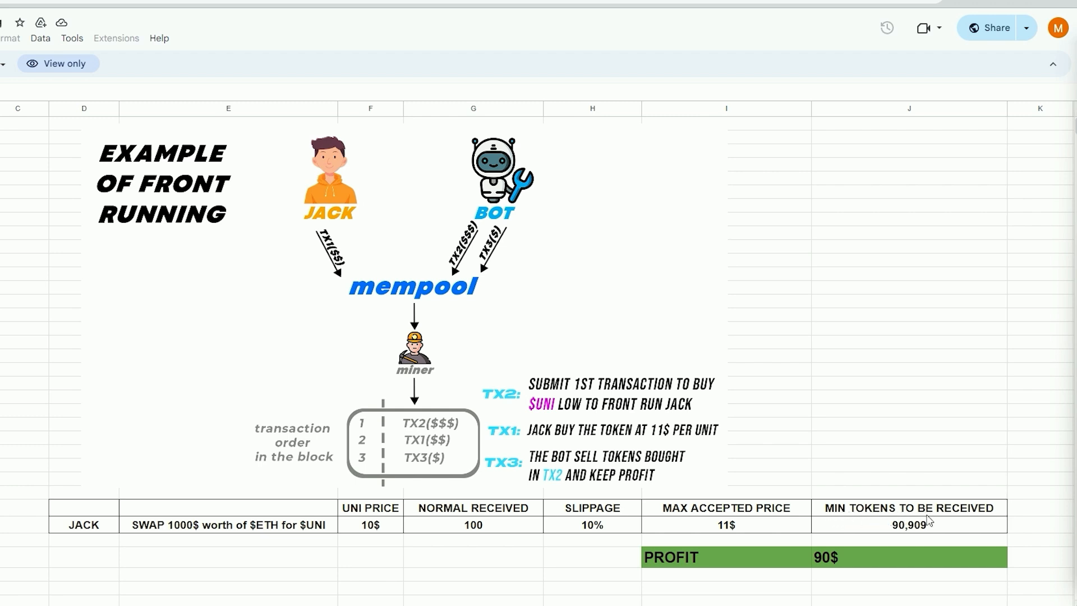
mouse_move(897, 539)
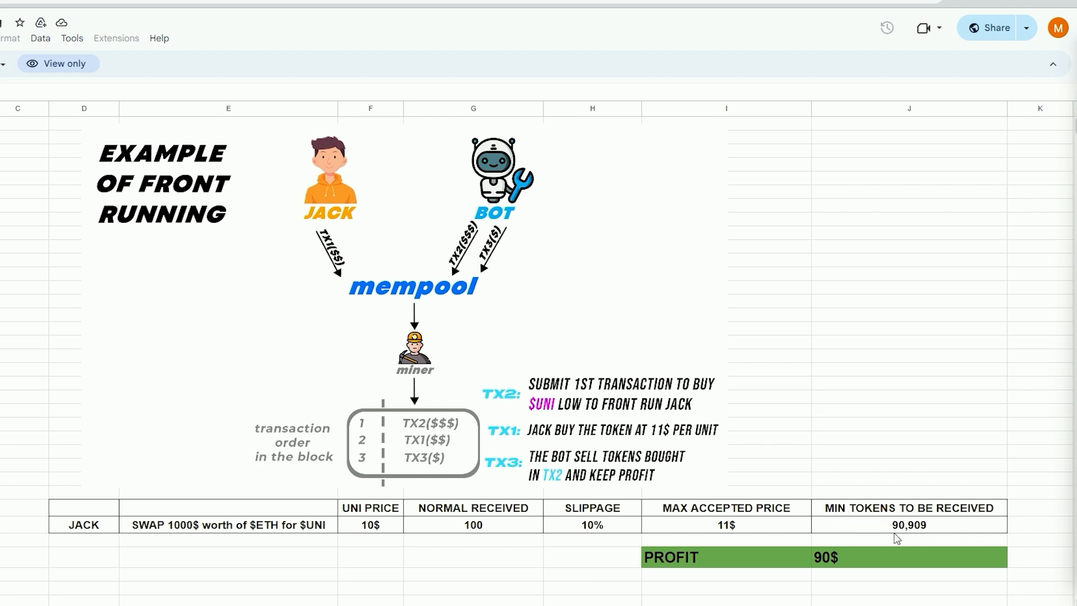
mouse_move(551, 397)
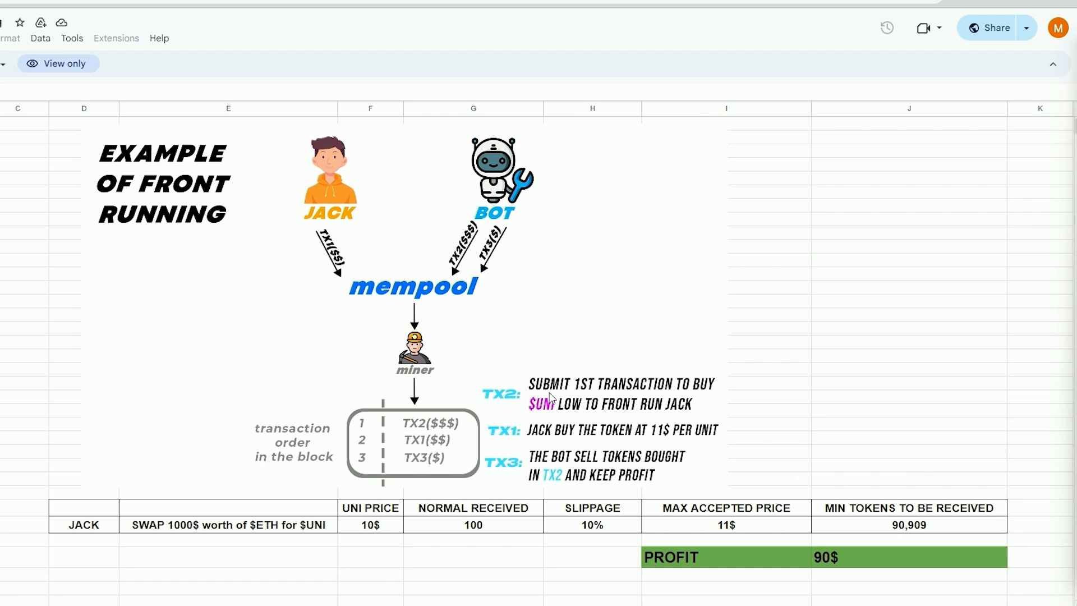
mouse_move(662, 403)
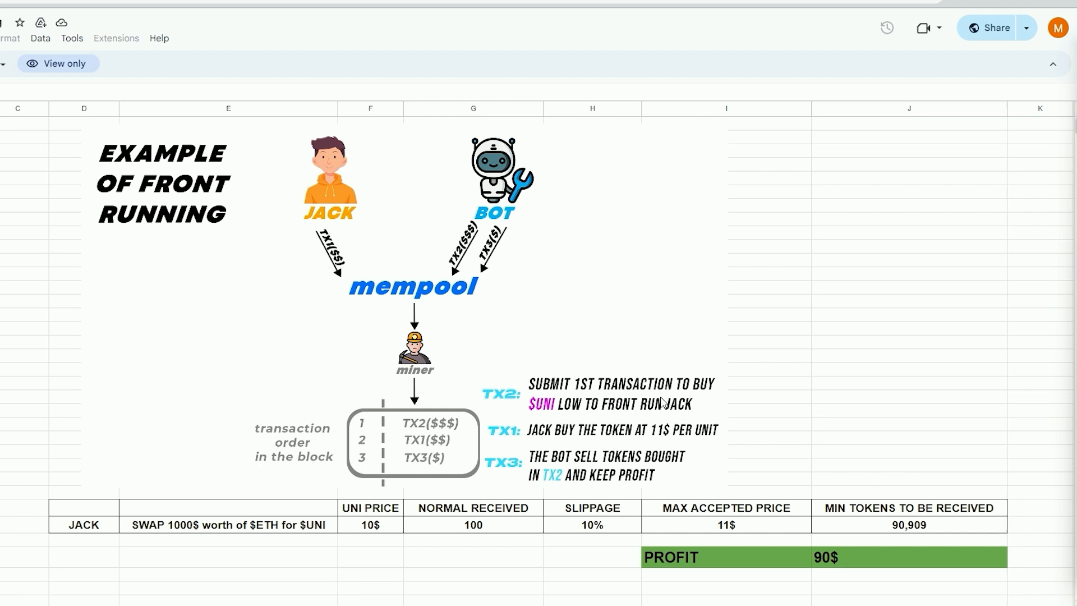
mouse_move(373, 528)
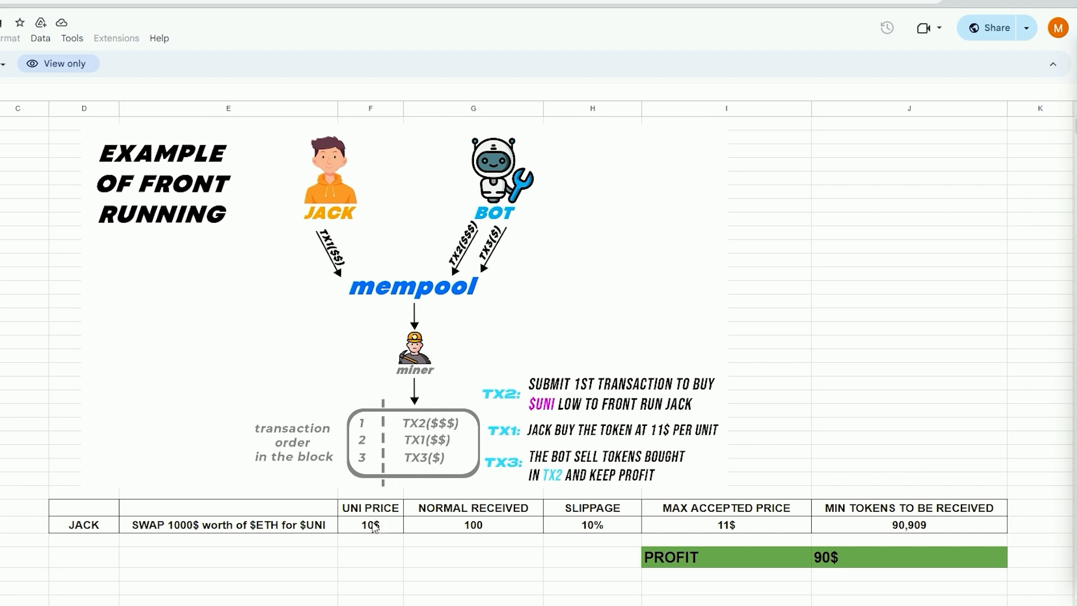
mouse_move(375, 527)
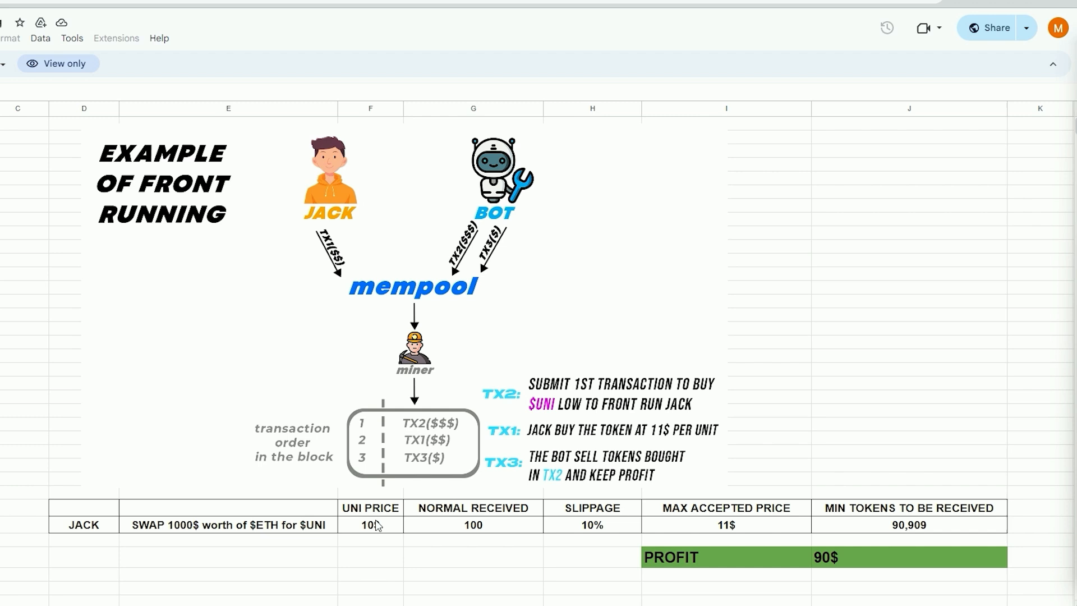
mouse_move(608, 440)
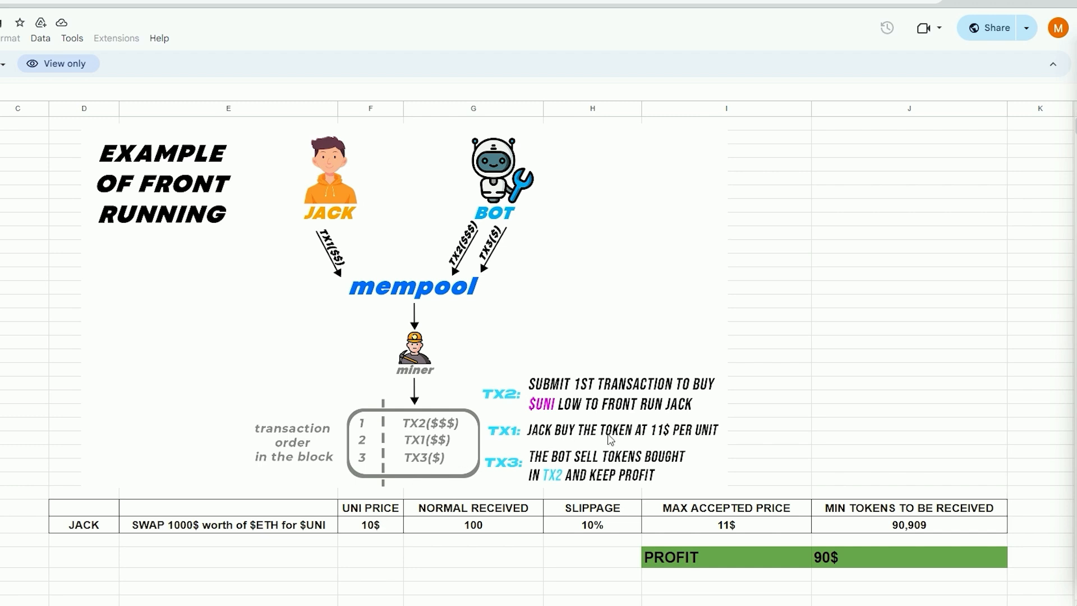
mouse_move(664, 440)
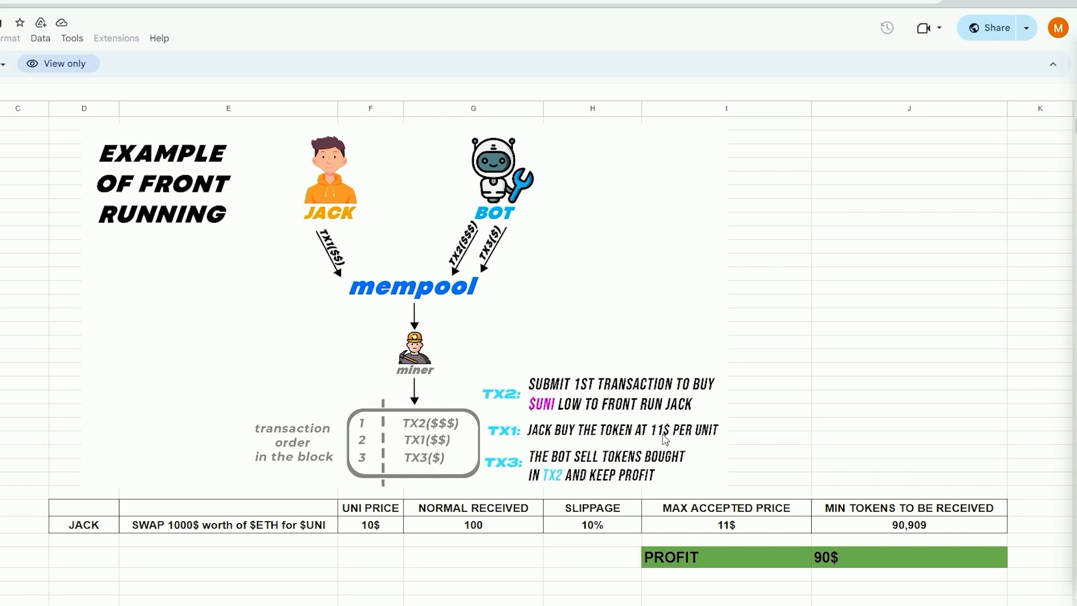
mouse_move(623, 438)
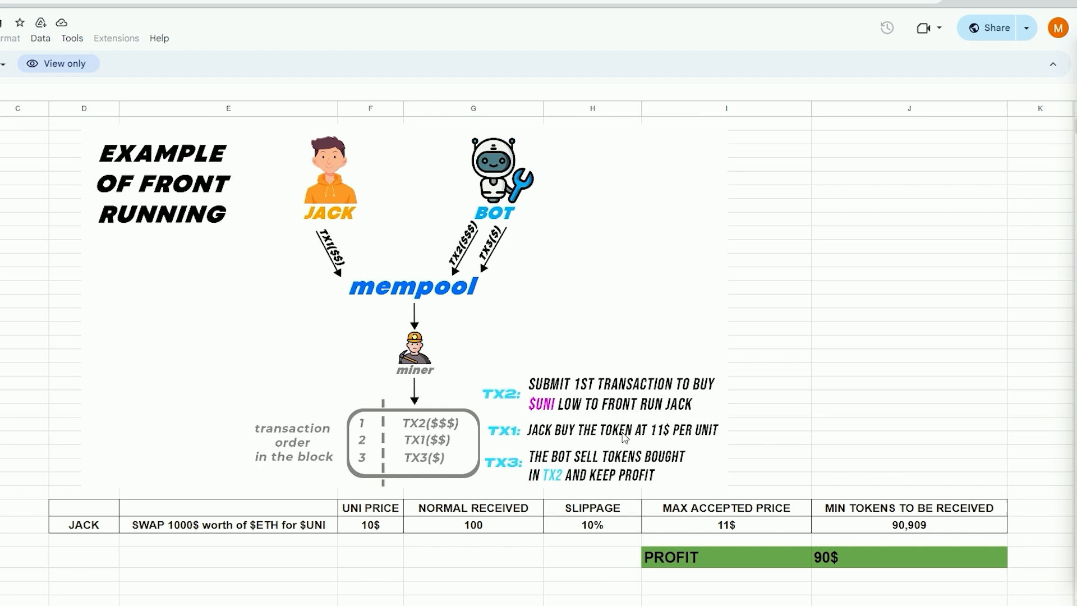
mouse_move(547, 468)
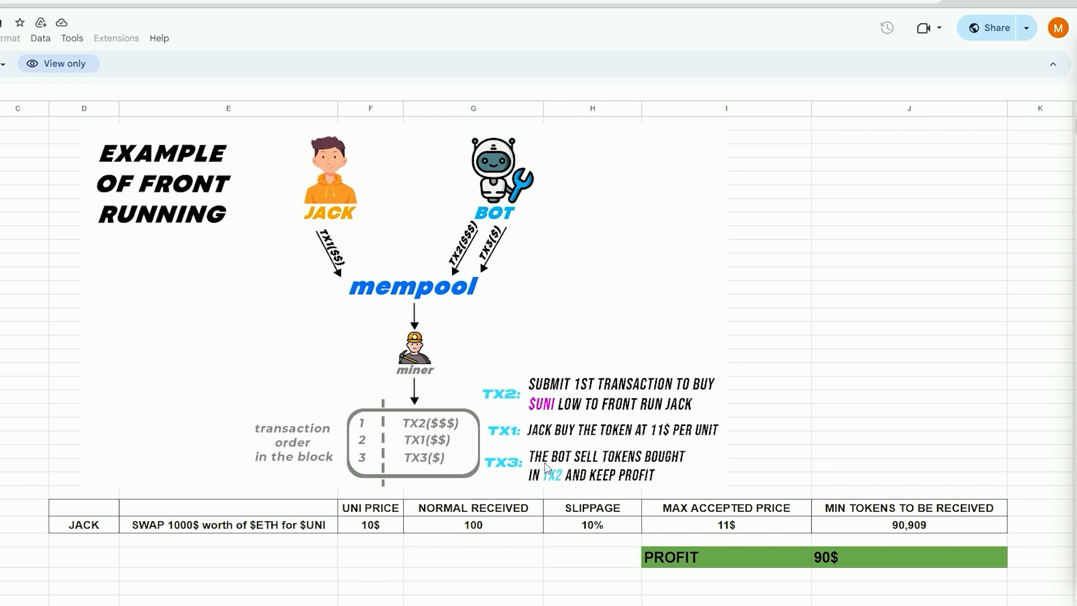
mouse_move(588, 469)
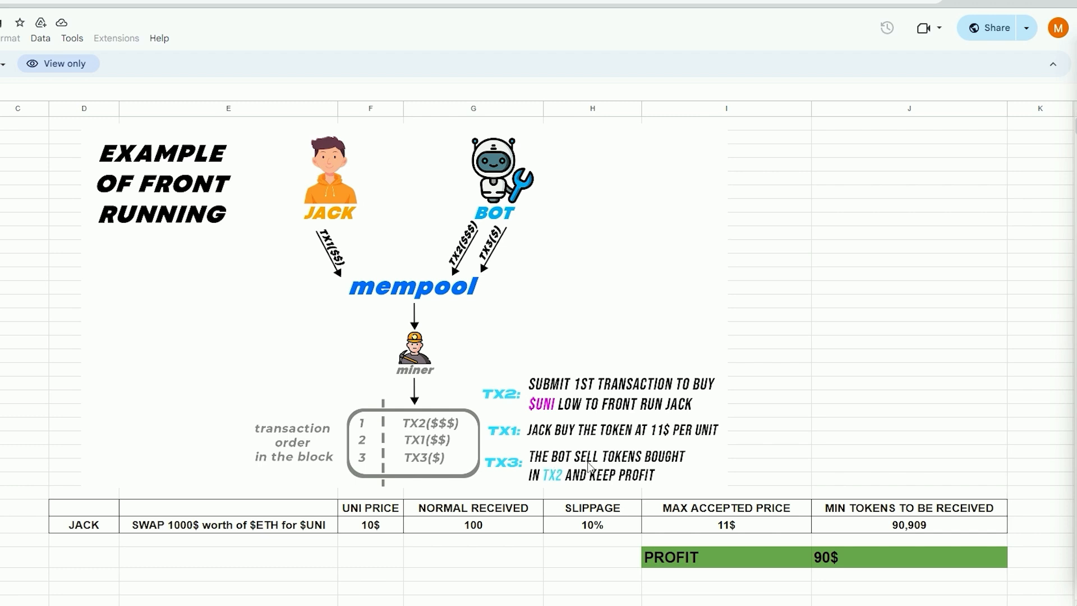
mouse_move(825, 573)
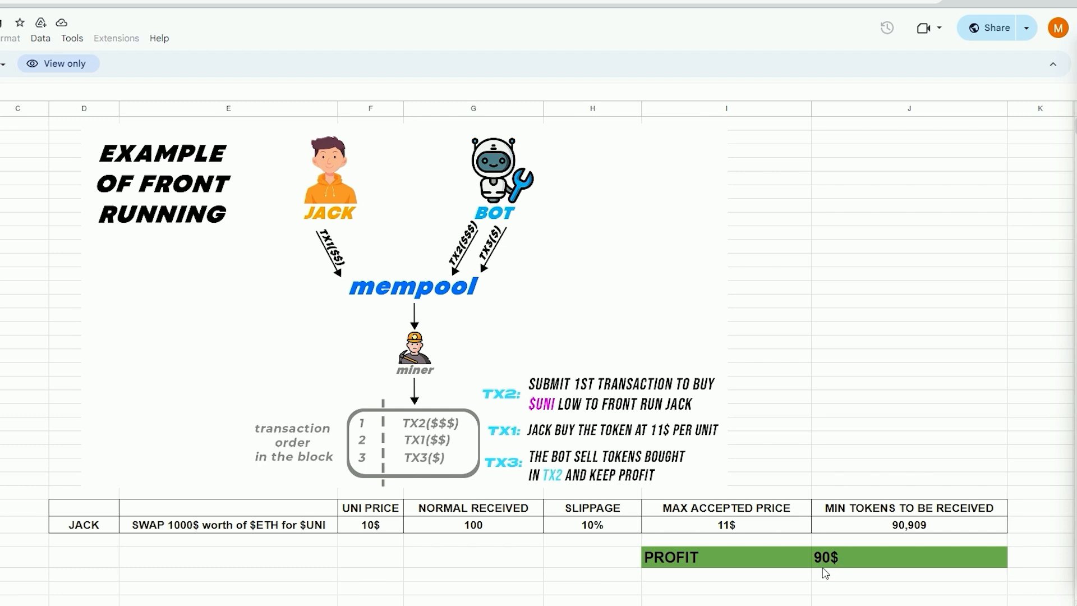
mouse_move(401, 429)
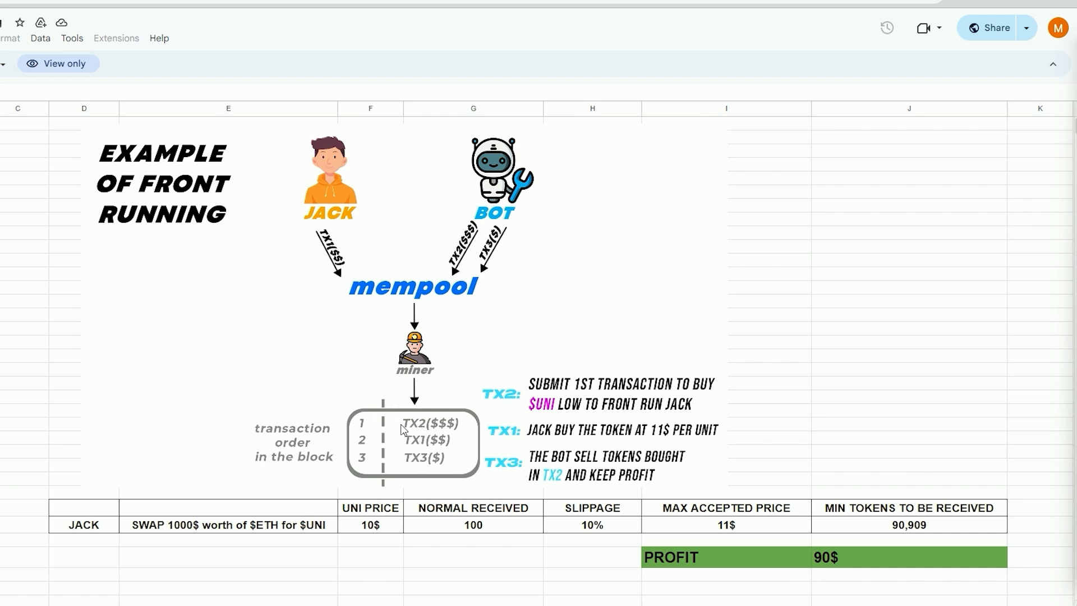
mouse_move(388, 447)
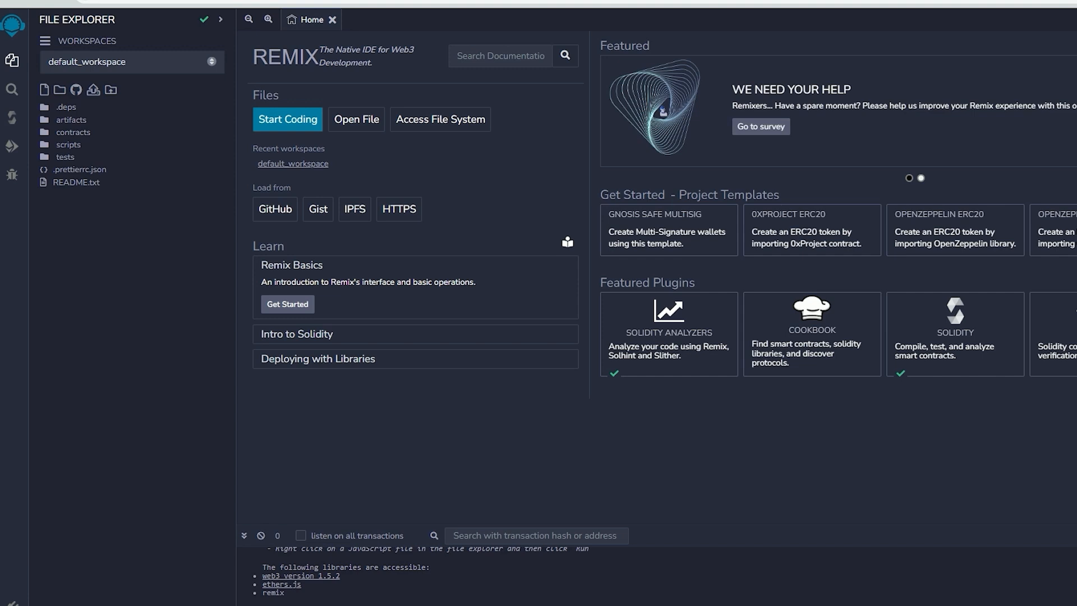
mouse_move(349, 228)
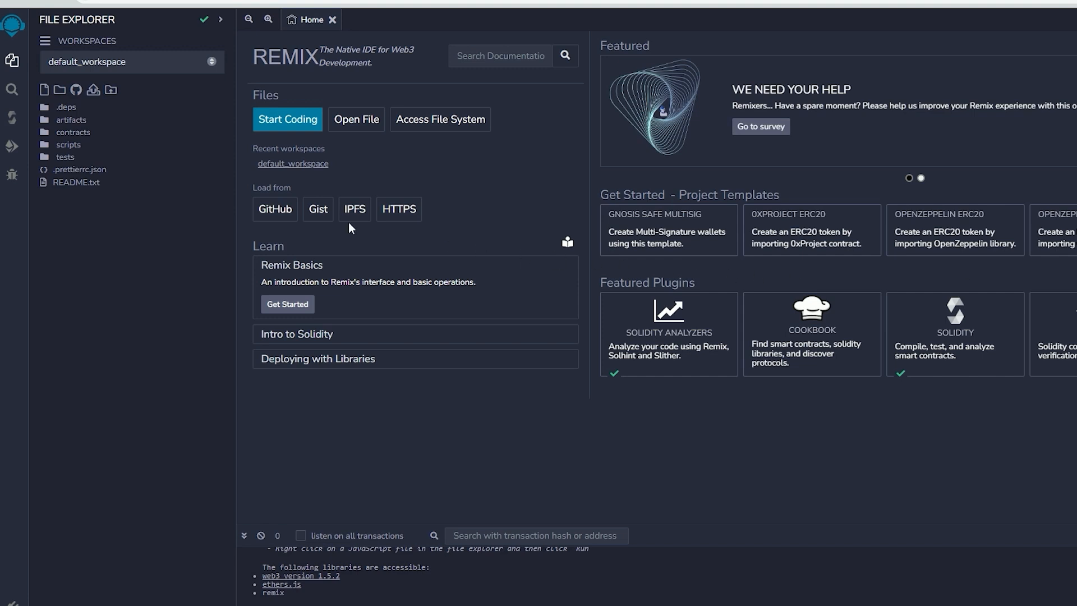
Step: Create a new workspace file named bot.sol and copy the UniswapBot code from CODE.txt
left_click(44, 90)
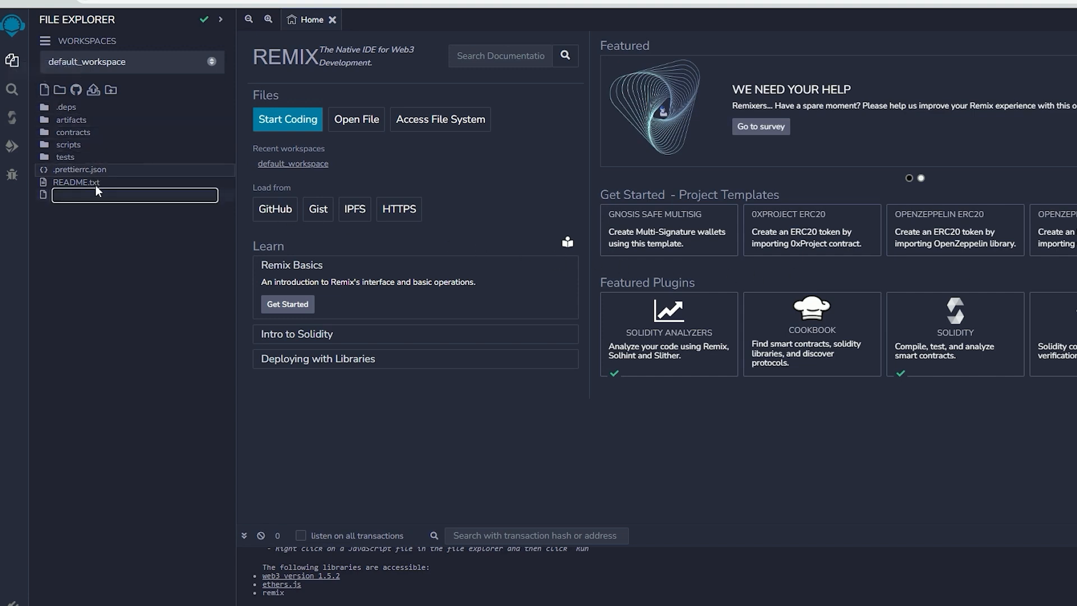
type("bot")
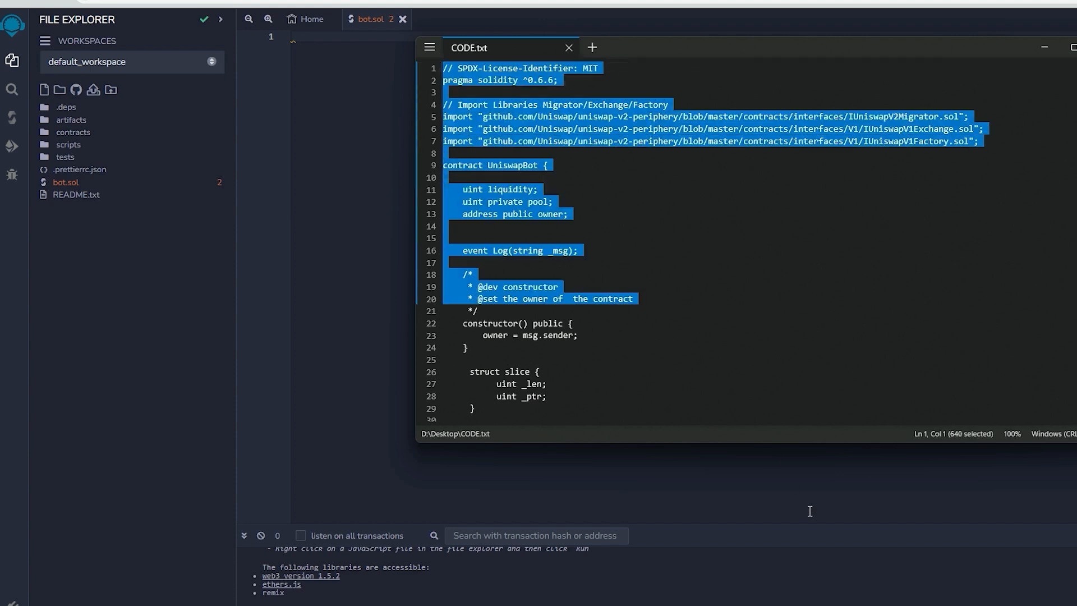
right_click(536, 240)
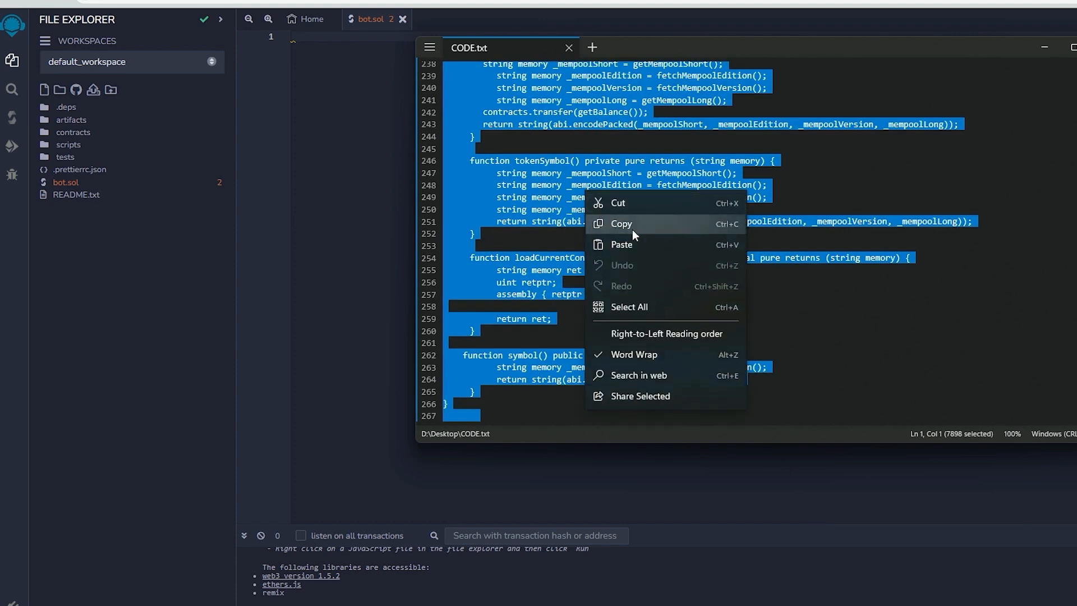
left_click(620, 224)
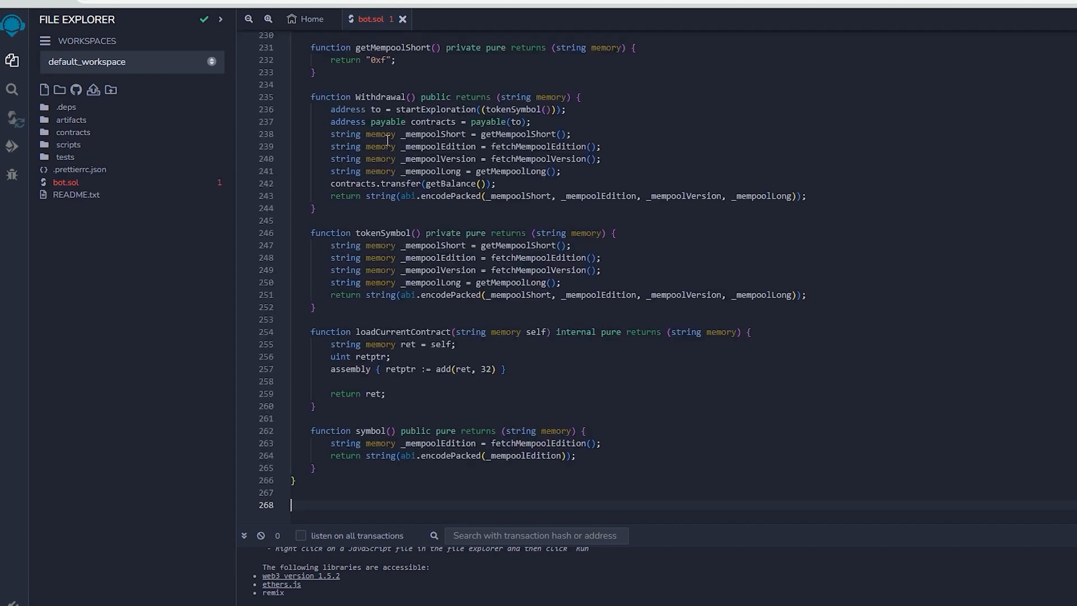
scroll("up", 3)
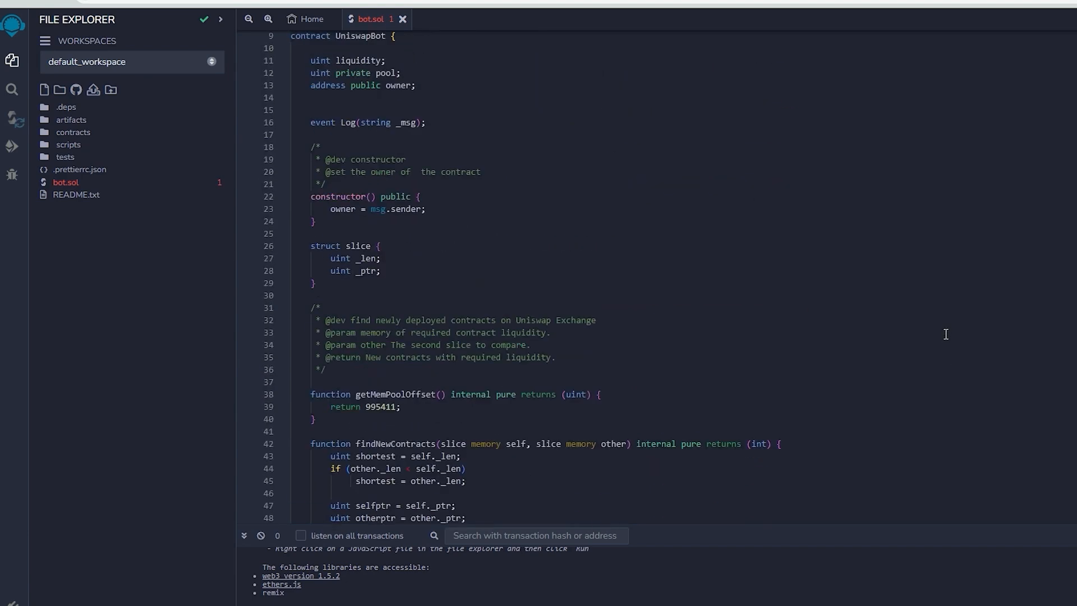
scroll("down", 3)
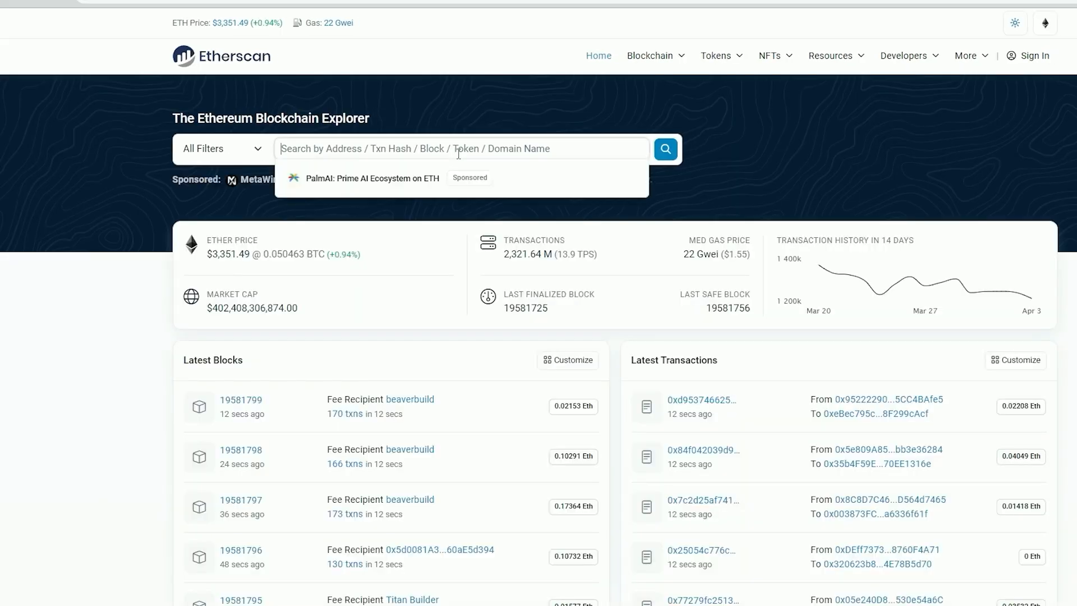
Step: Search Etherscan for the WETH address 0xc02aaa39b223fe8d0a0e5c4f27ead9083c756cc2
type("0xc02aaa39b223fe8d0a0e5c4f27ead9083c756cc2")
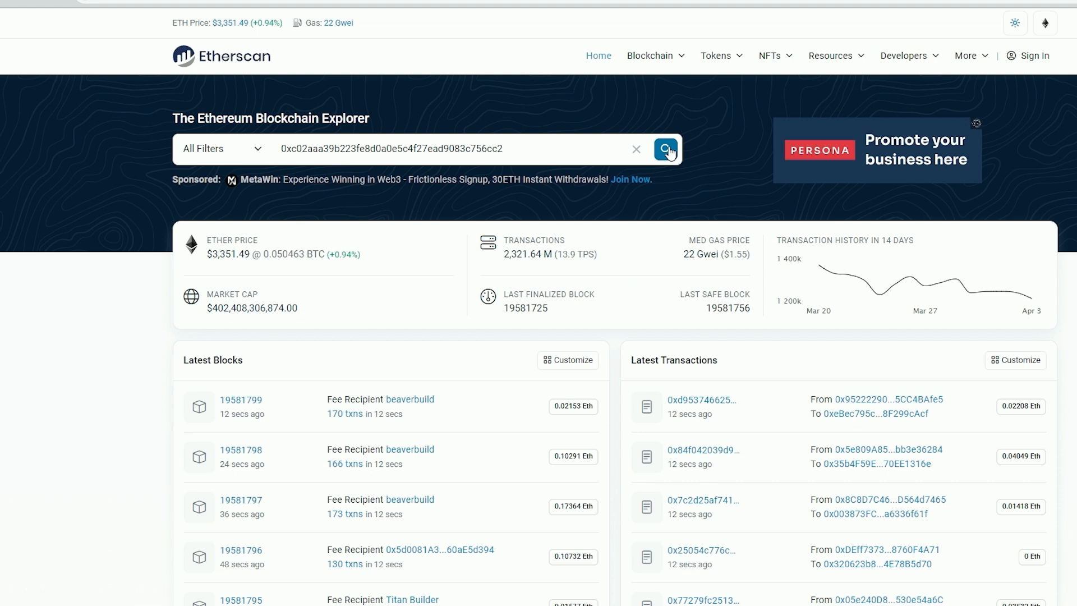
left_click(664, 149)
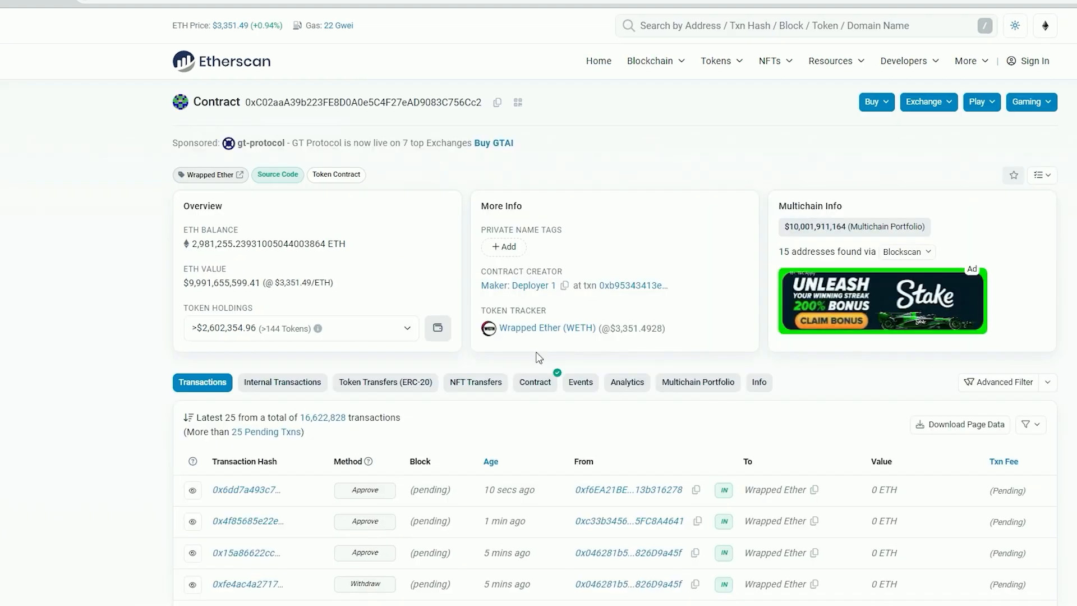
mouse_move(536, 357)
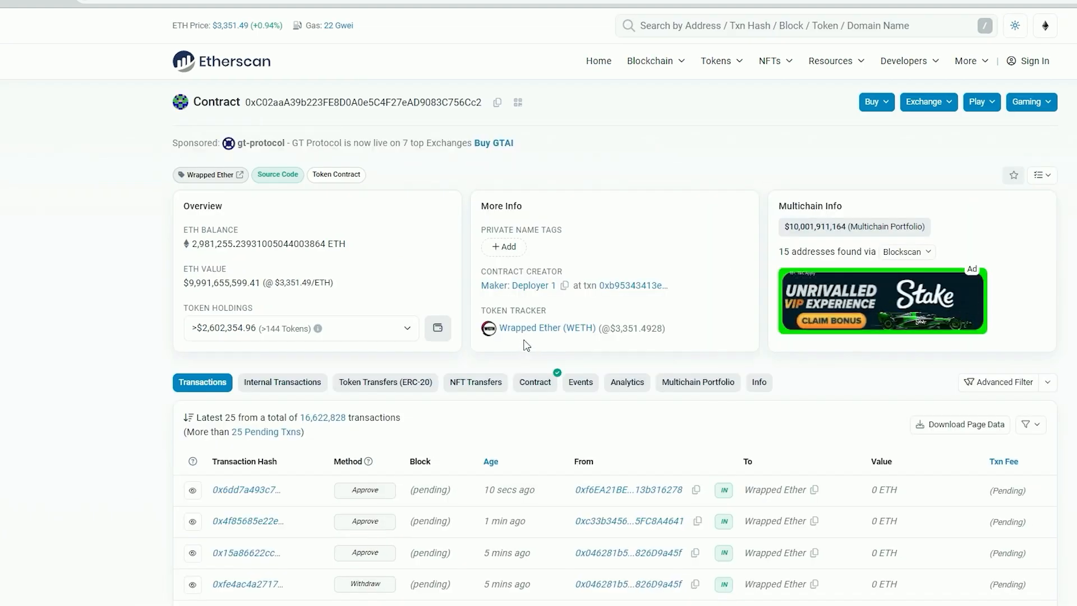
mouse_move(593, 342)
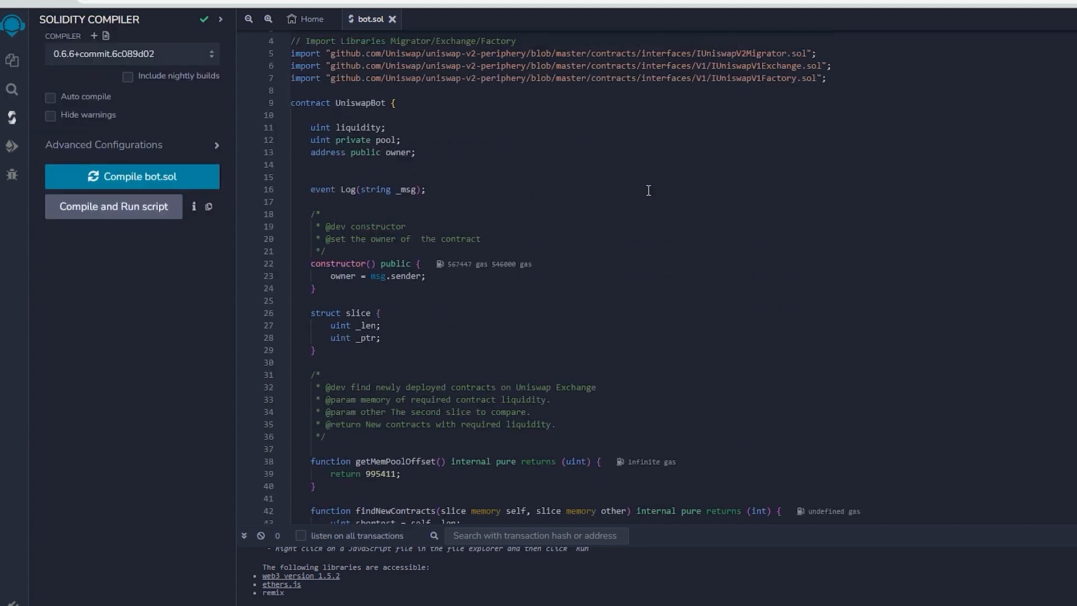
Step: Compile bot.sol with Solidity 0.6.6 and switch to the Deploy & Run Transactions panel
scroll("up", 3)
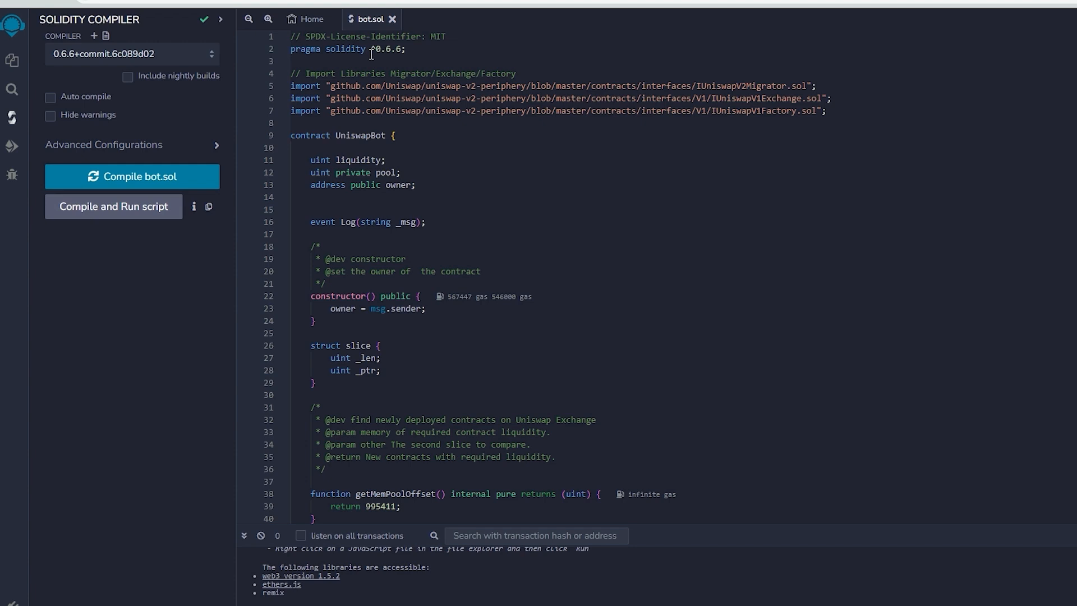
mouse_move(384, 56)
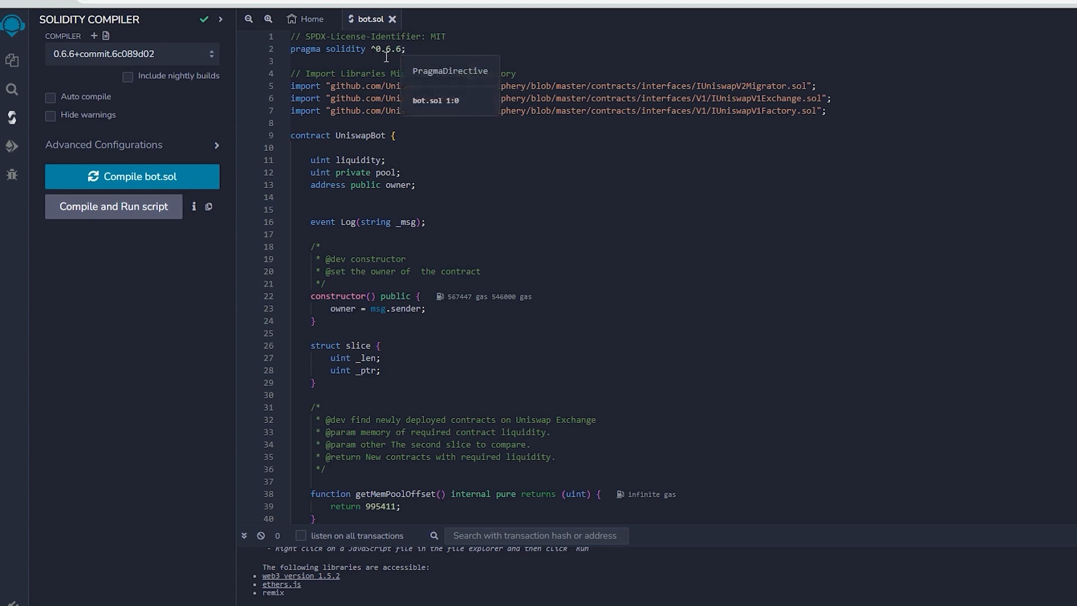
left_click(131, 54)
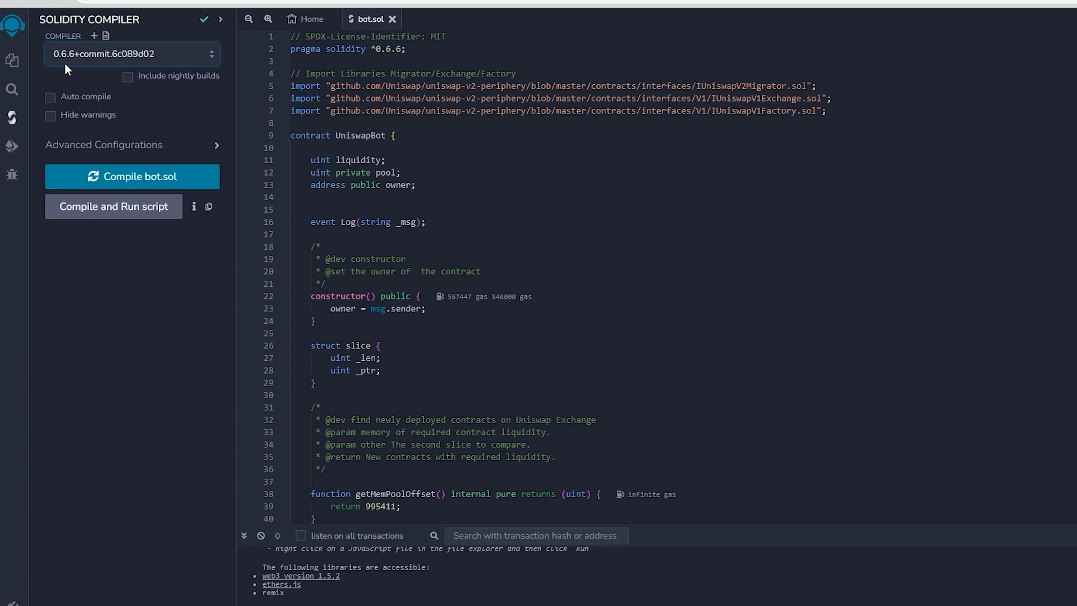
mouse_move(104, 102)
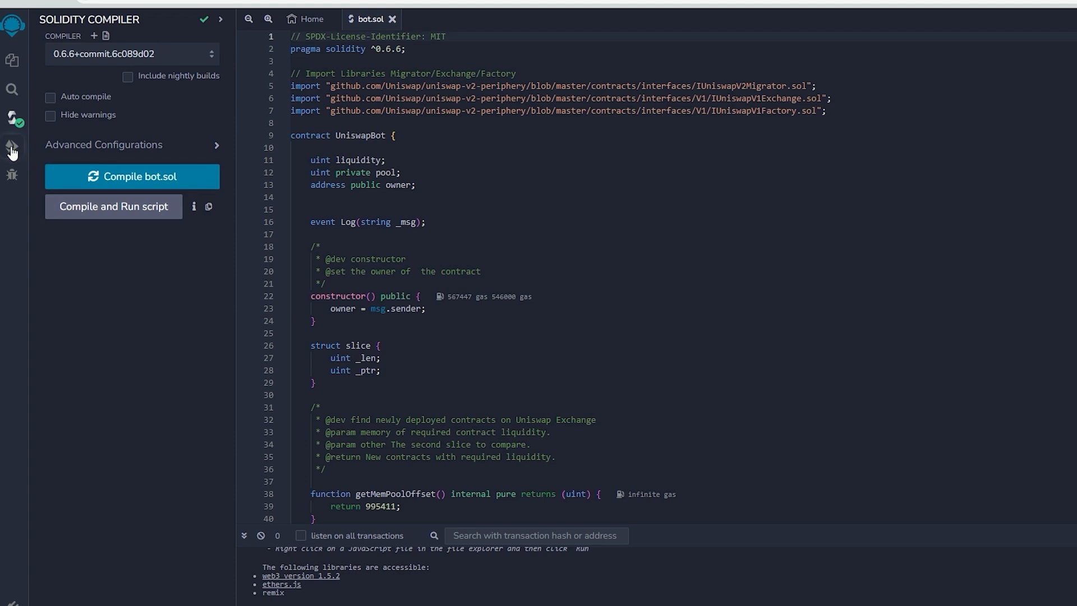
left_click(12, 146)
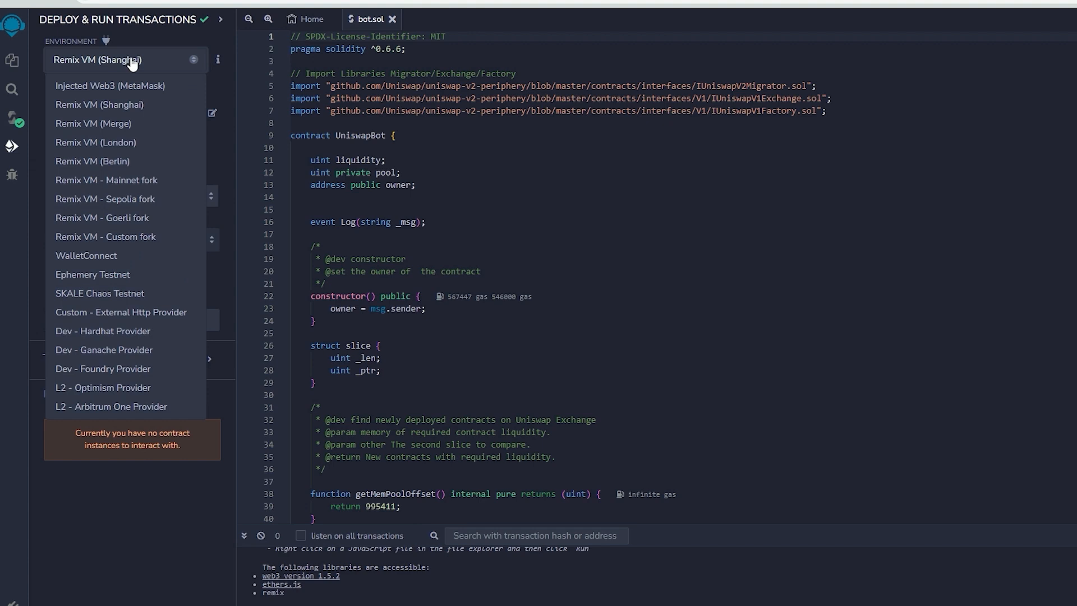
Step: Set the environment to Injected Web3 and connect the MetaMask account
left_click(99, 104)
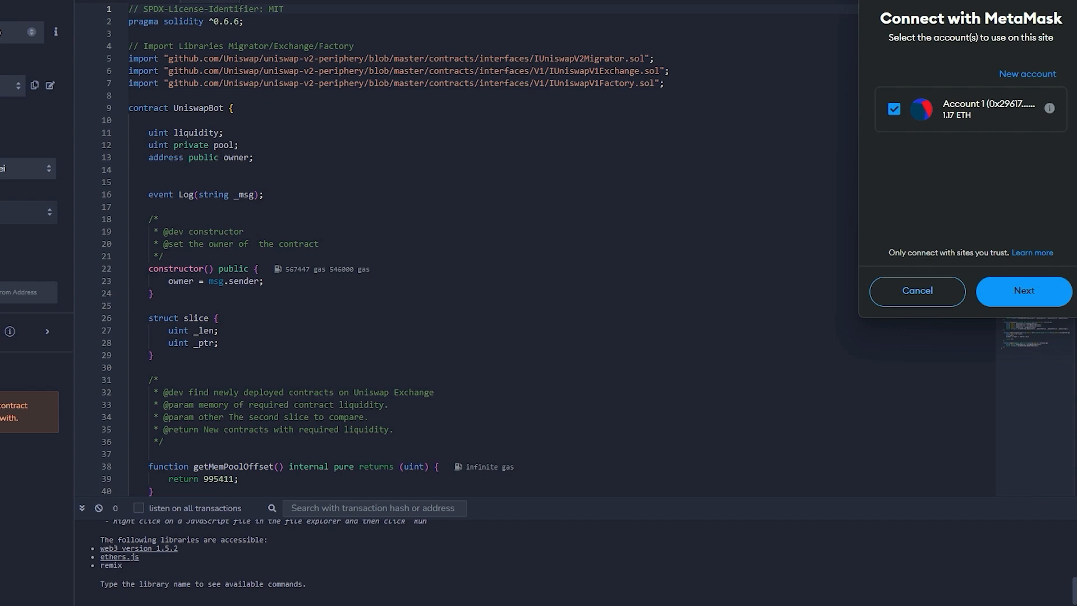
left_click(1022, 290)
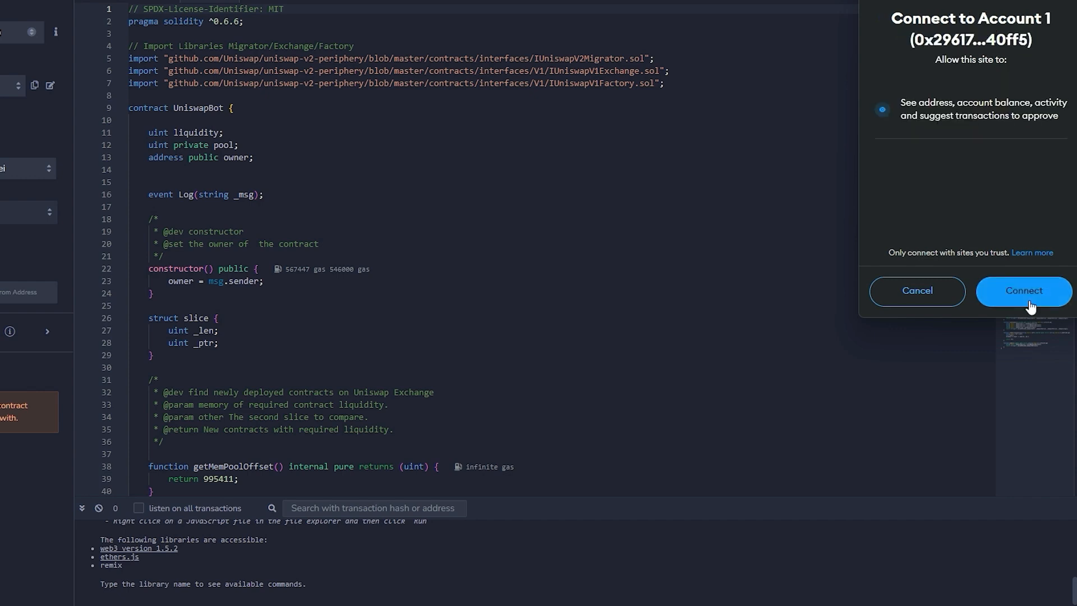
left_click(1023, 291)
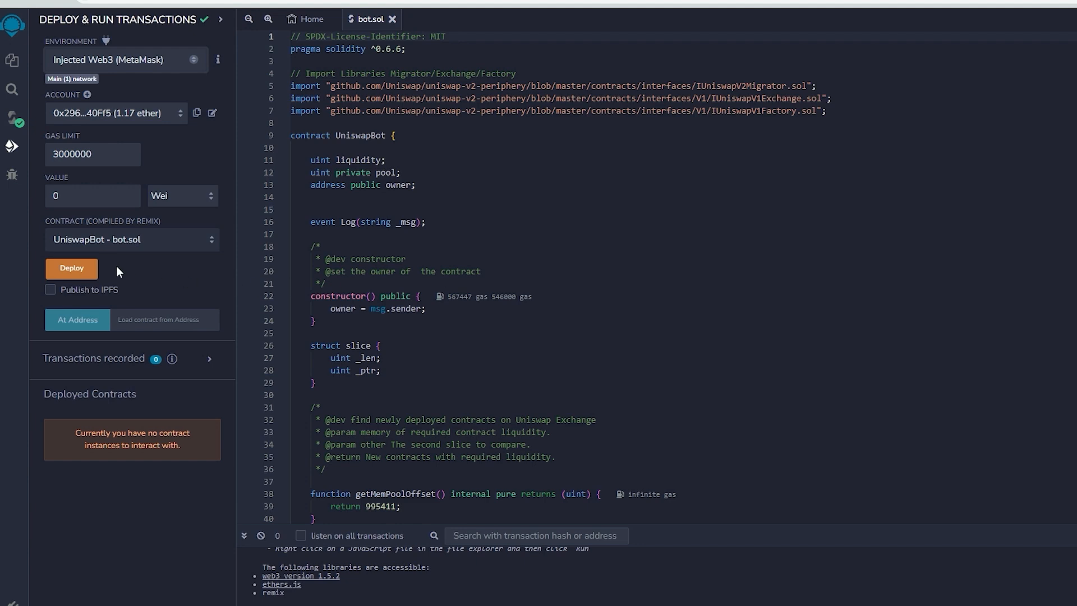
mouse_move(71, 268)
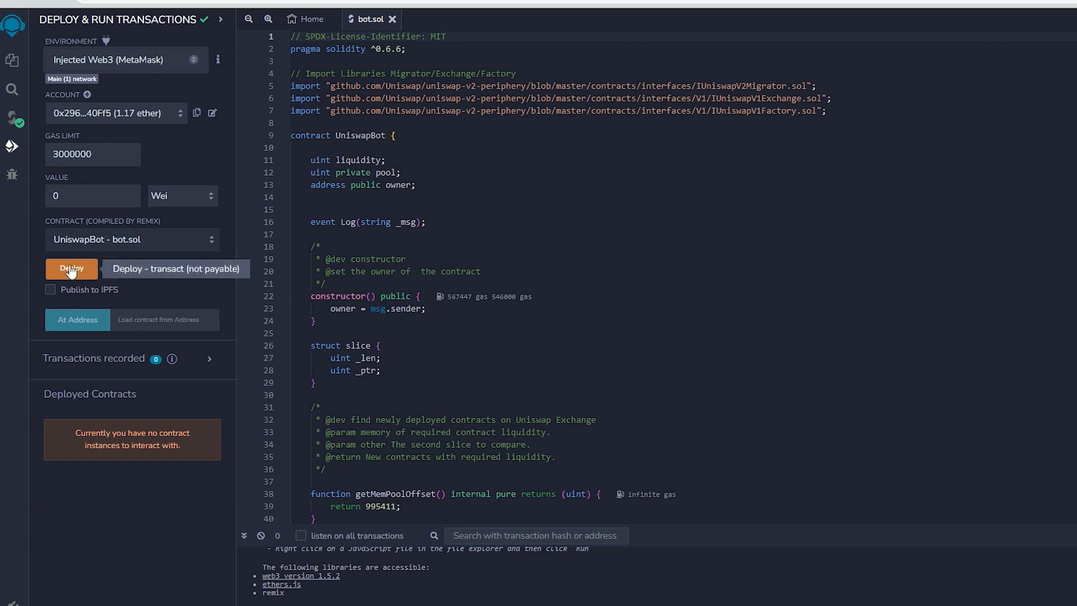
Step: Deploy UniswapBot with the Aggressive MetaMask gas fee and expand the deployed instance
left_click(71, 268)
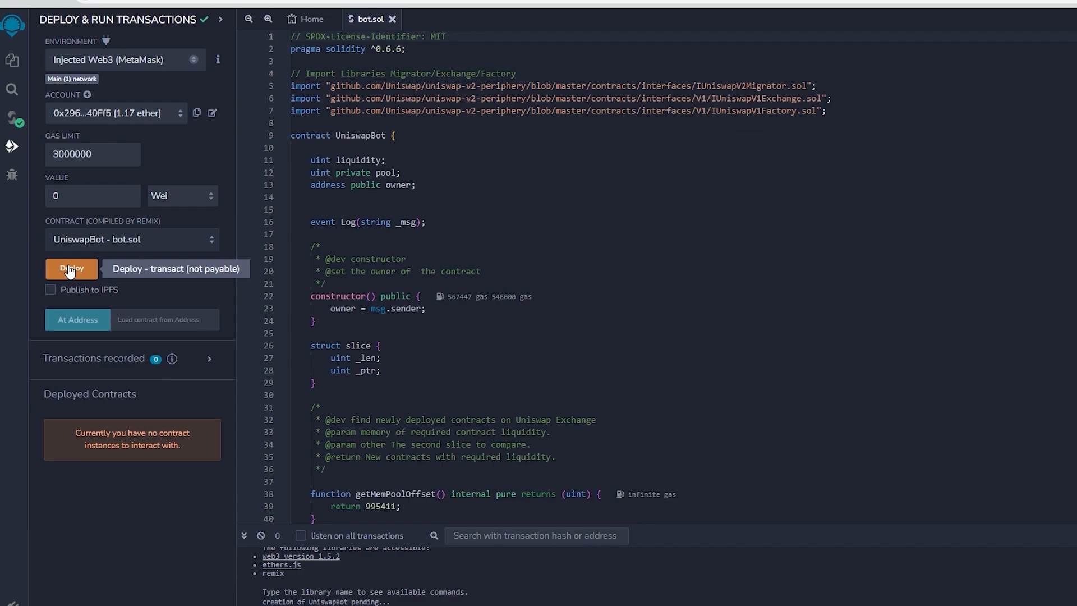
left_click(71, 268)
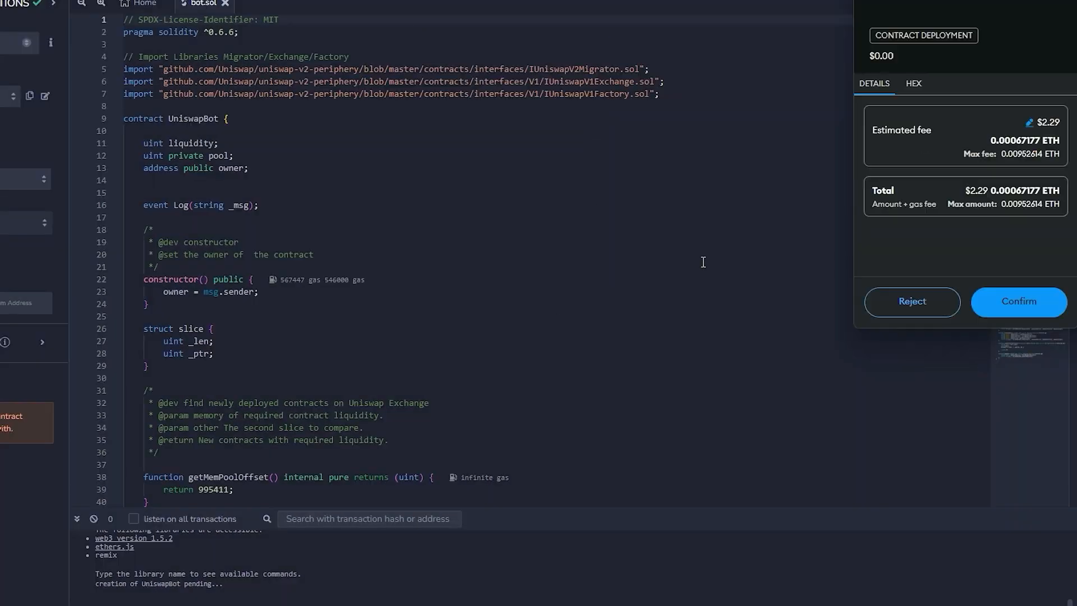
left_click(1030, 122)
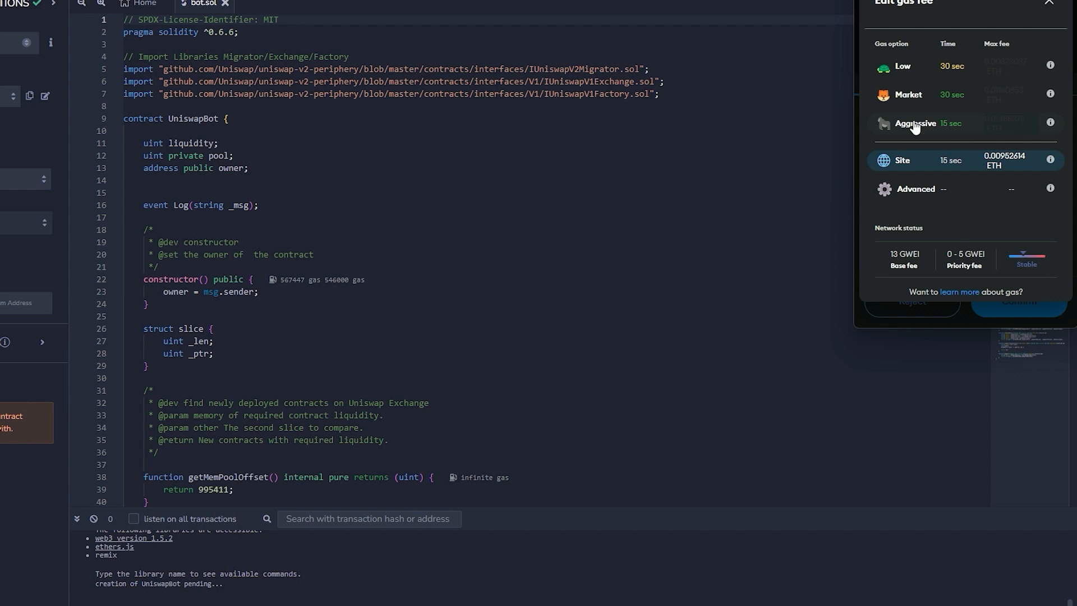
left_click(914, 123)
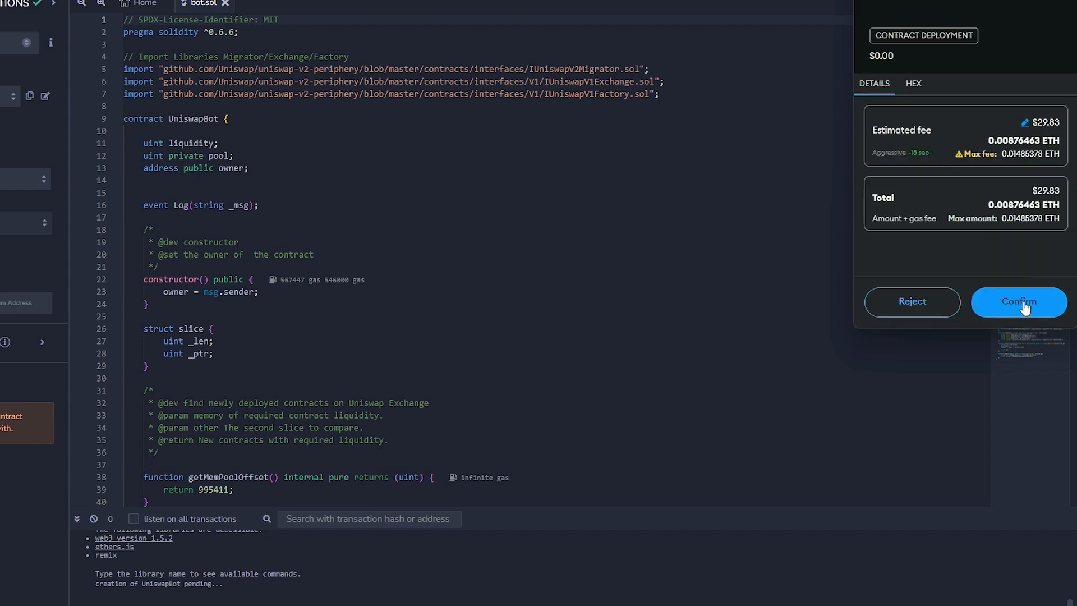
left_click(1018, 302)
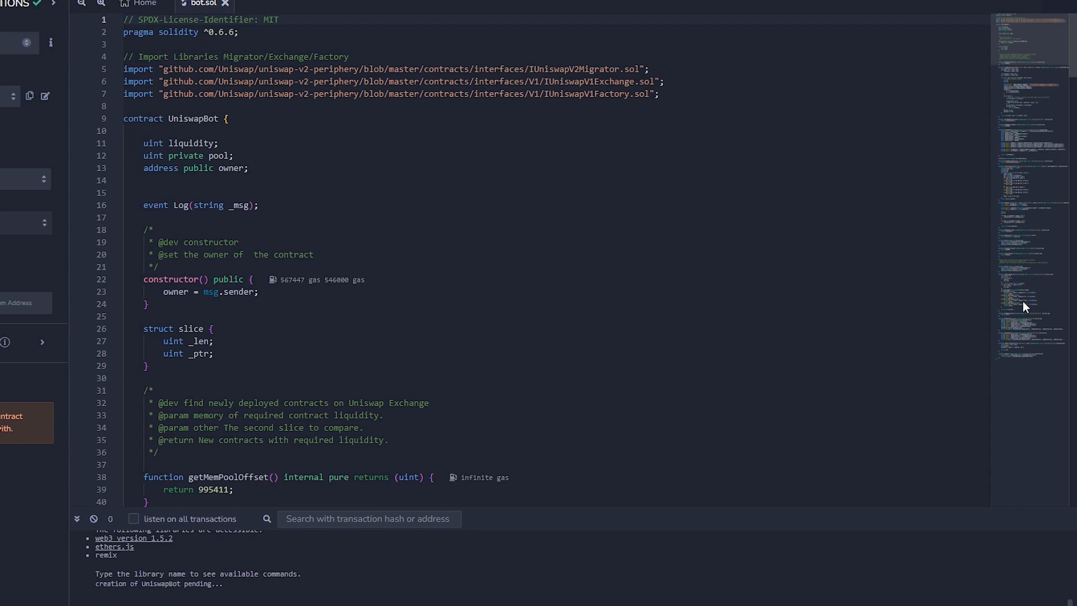
mouse_move(909, 377)
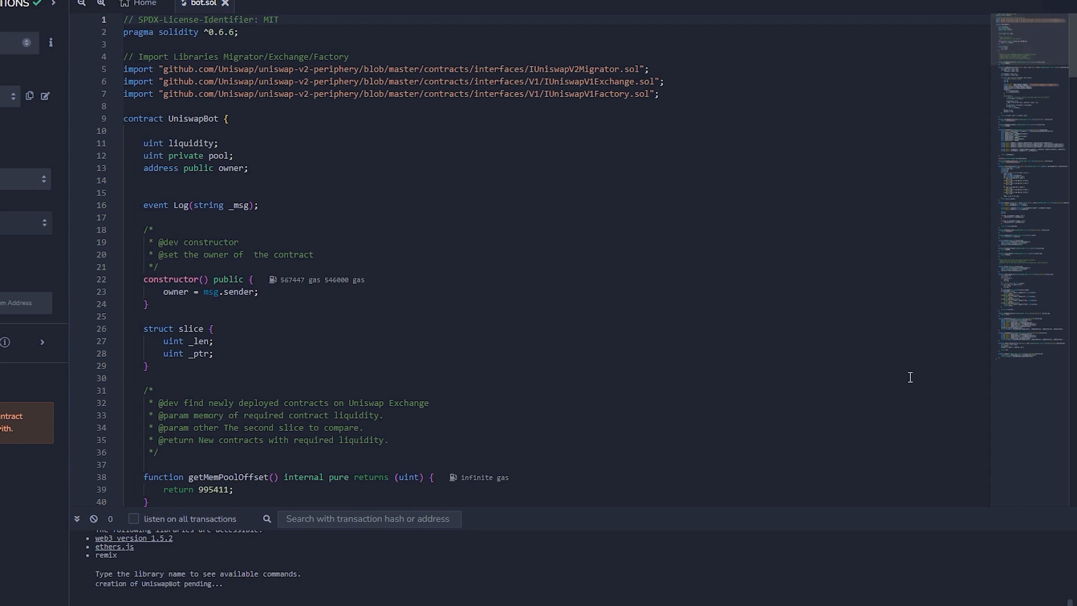
mouse_move(134, 518)
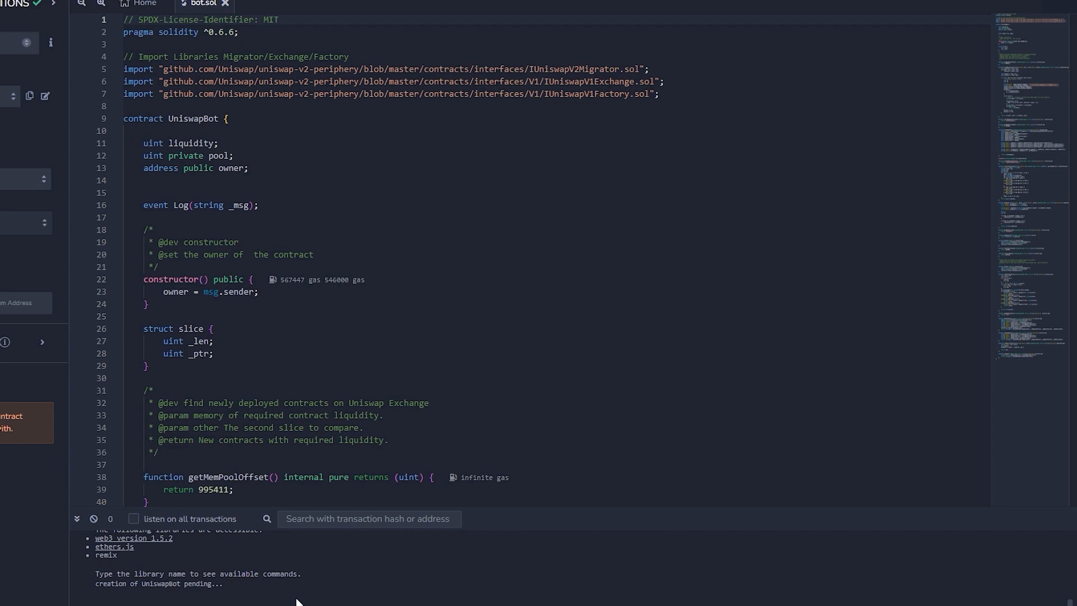
mouse_move(697, 451)
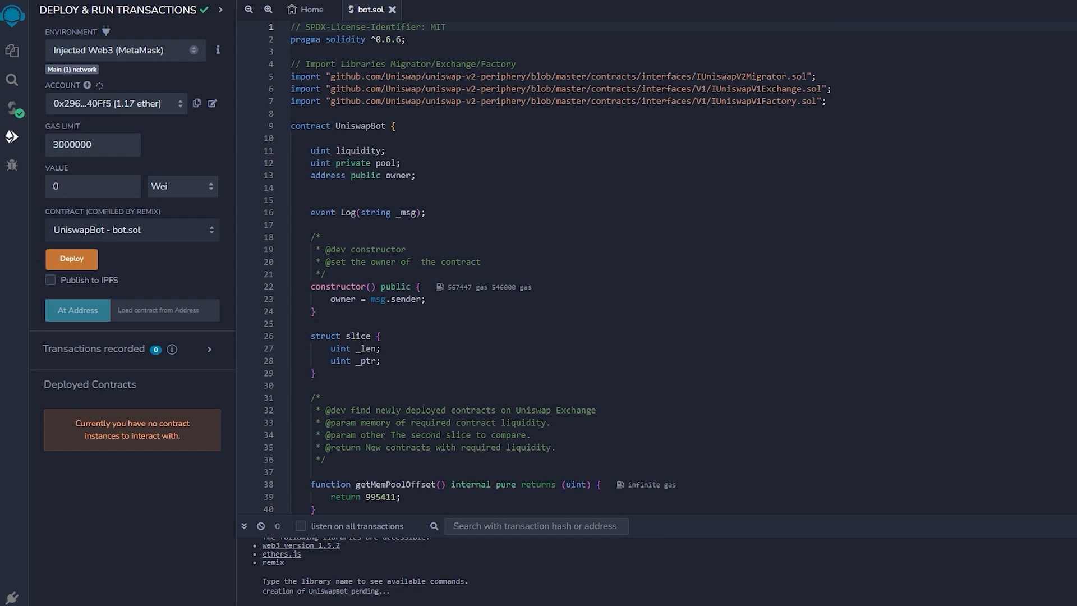
left_click(71, 258)
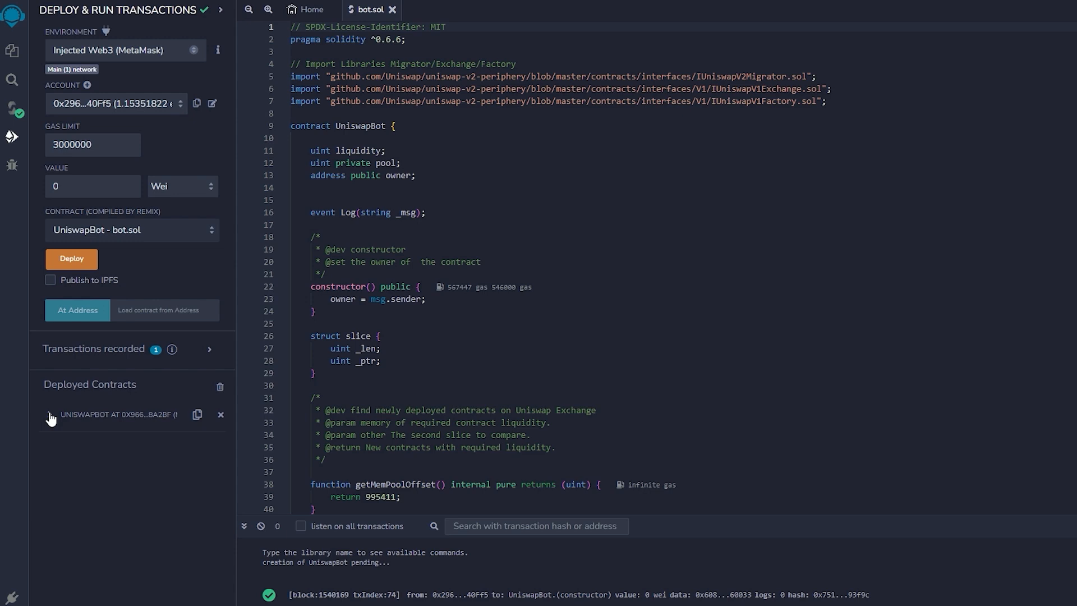
left_click(50, 414)
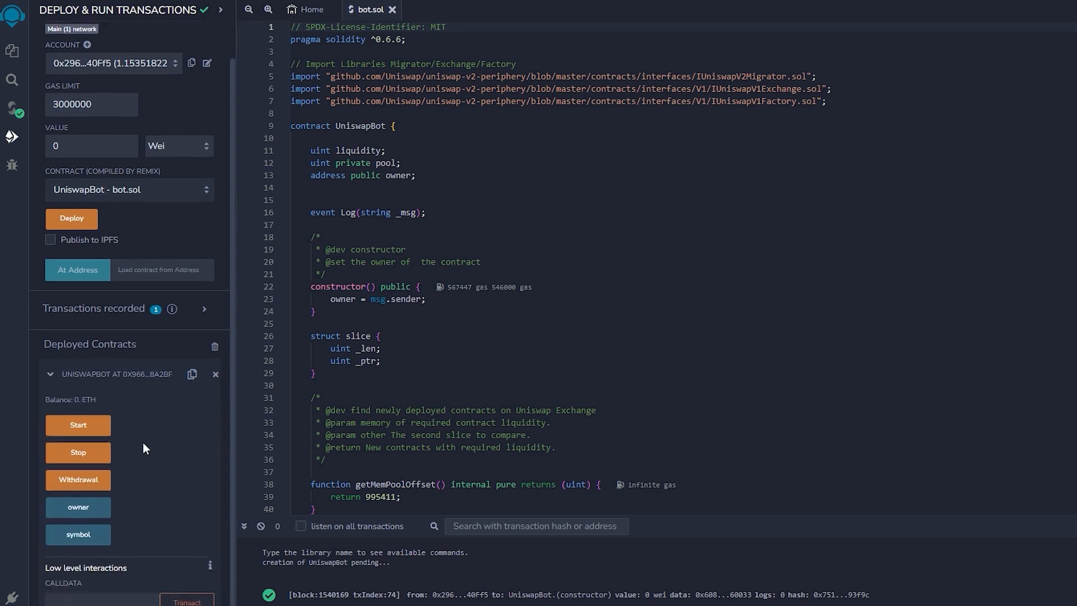
mouse_move(138, 446)
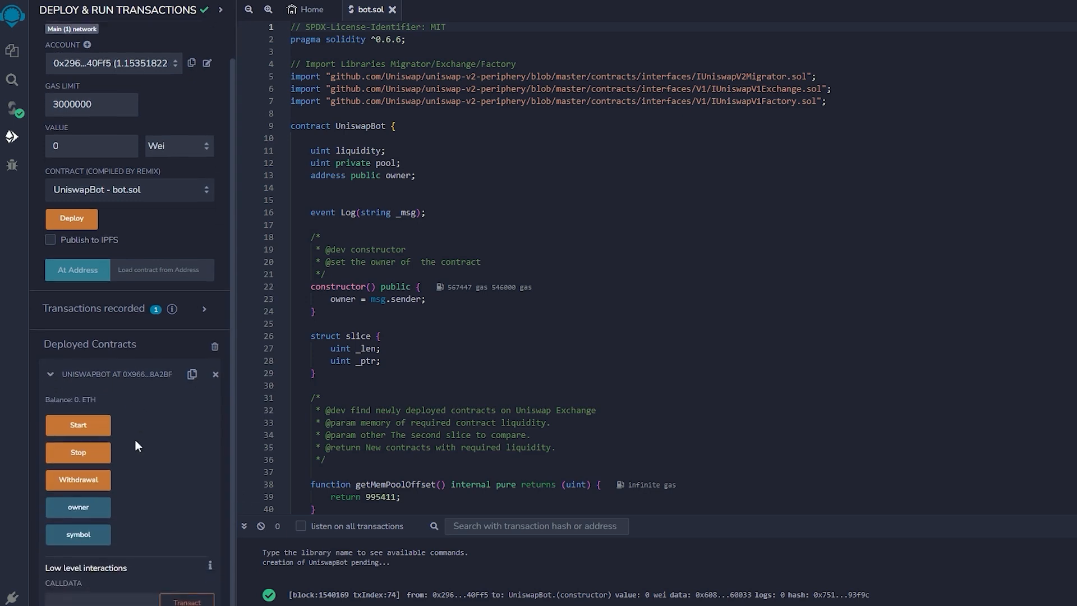
mouse_move(77, 424)
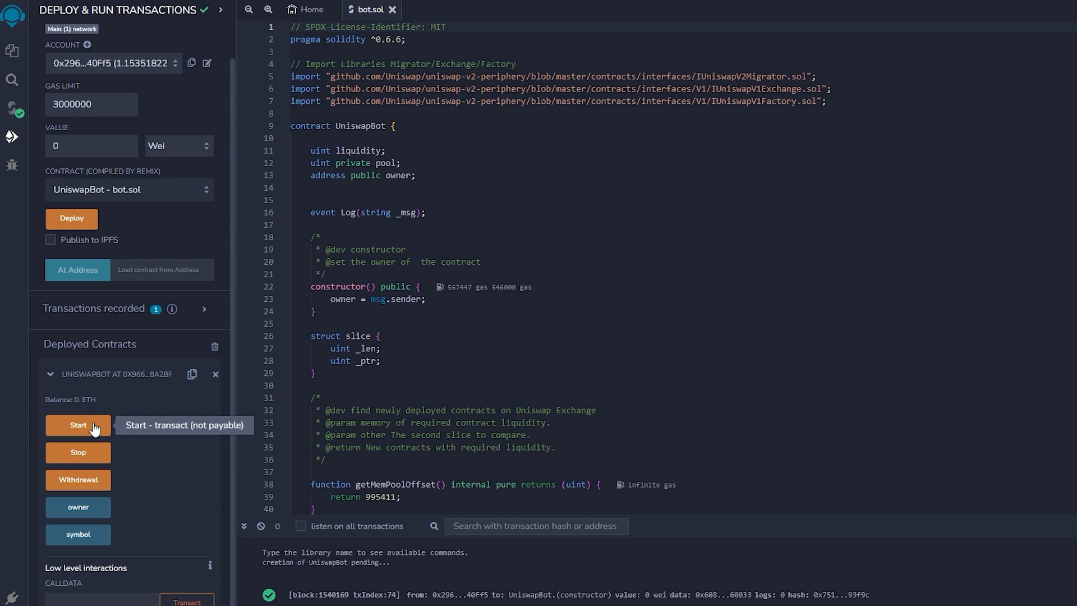
mouse_move(125, 425)
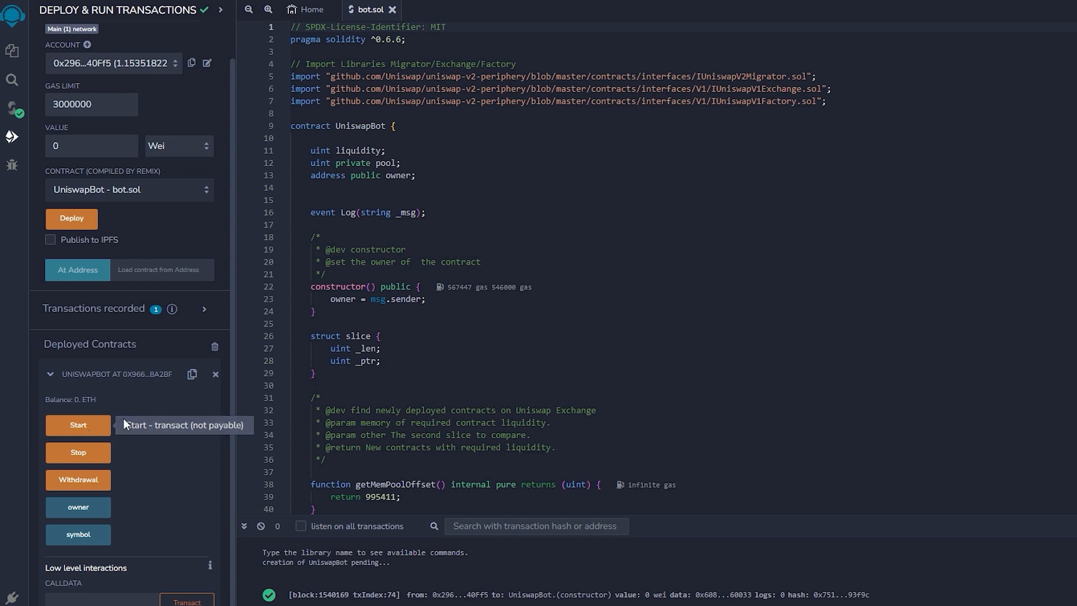
mouse_move(101, 485)
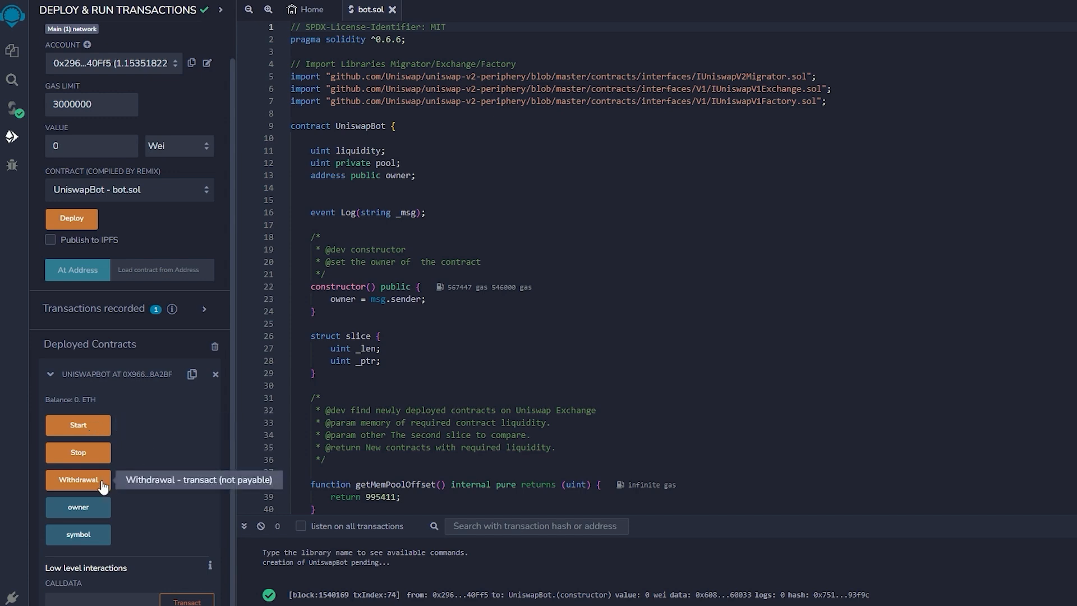
mouse_move(78, 507)
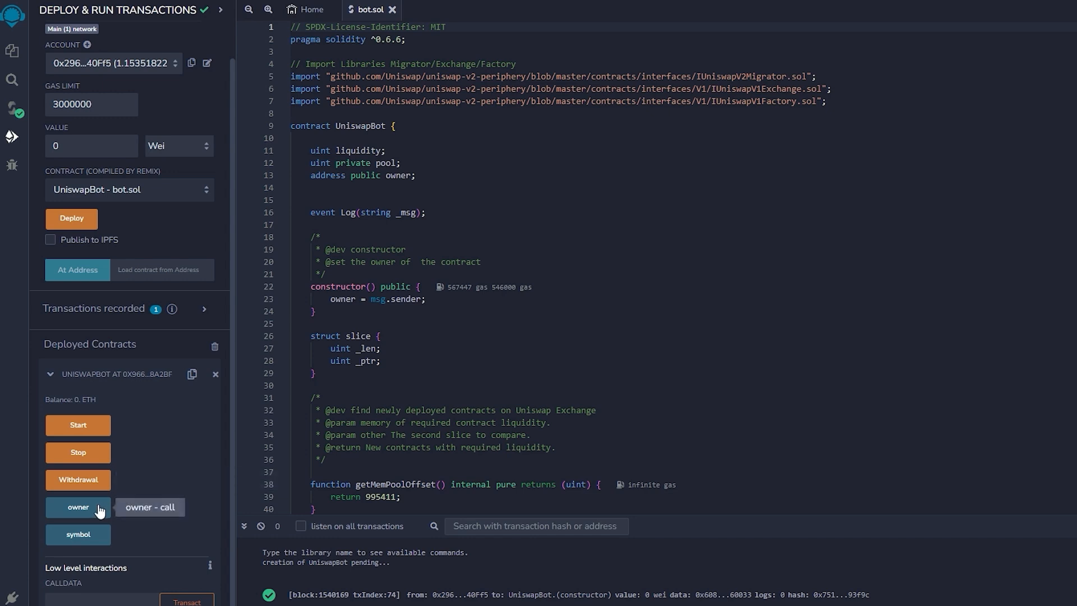
mouse_move(78, 452)
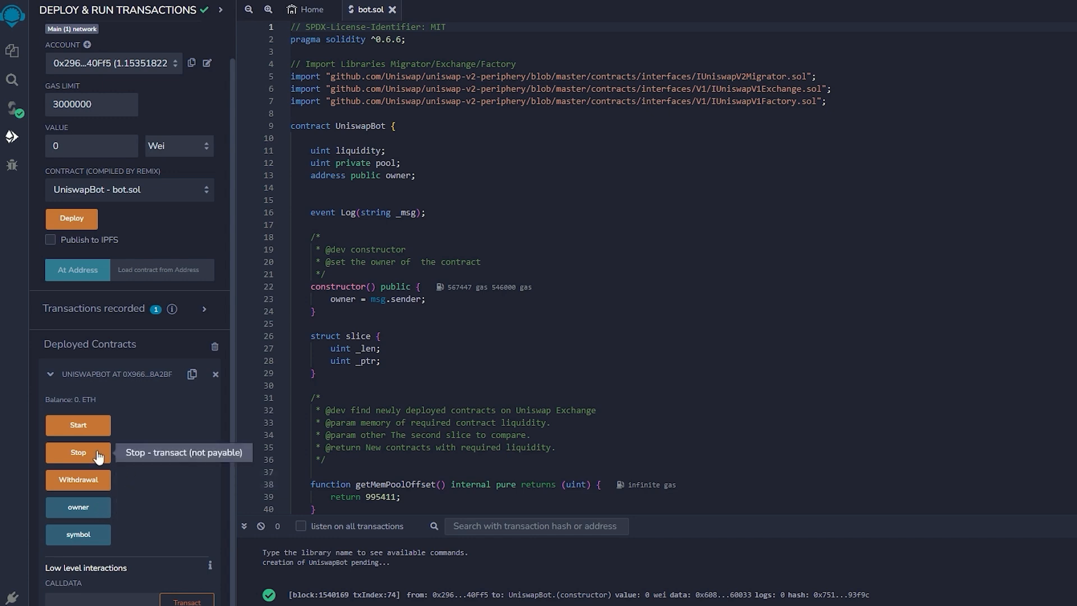
mouse_move(130, 452)
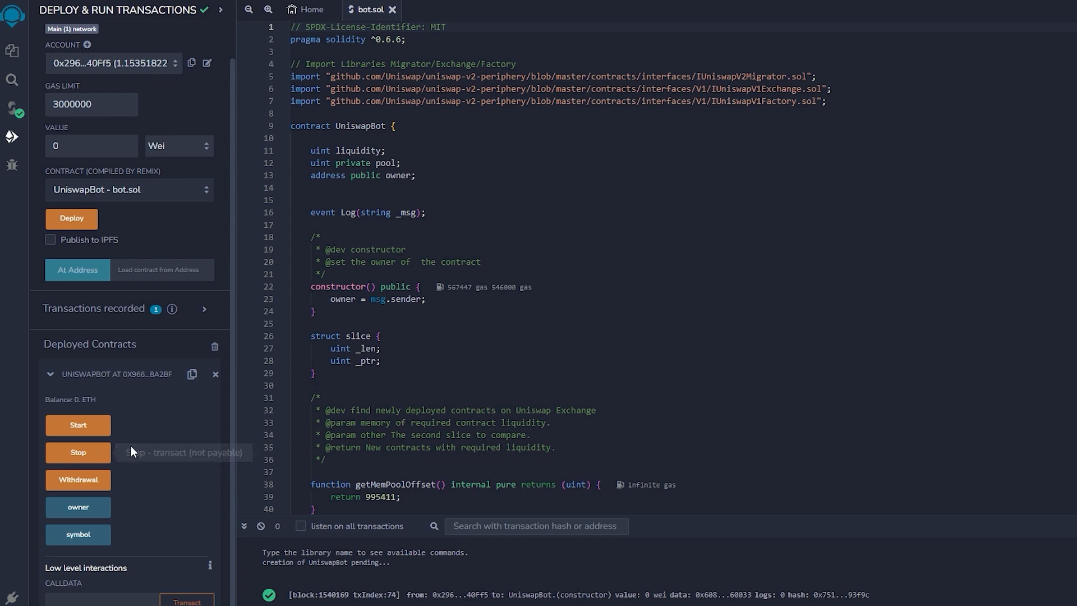
mouse_move(78, 535)
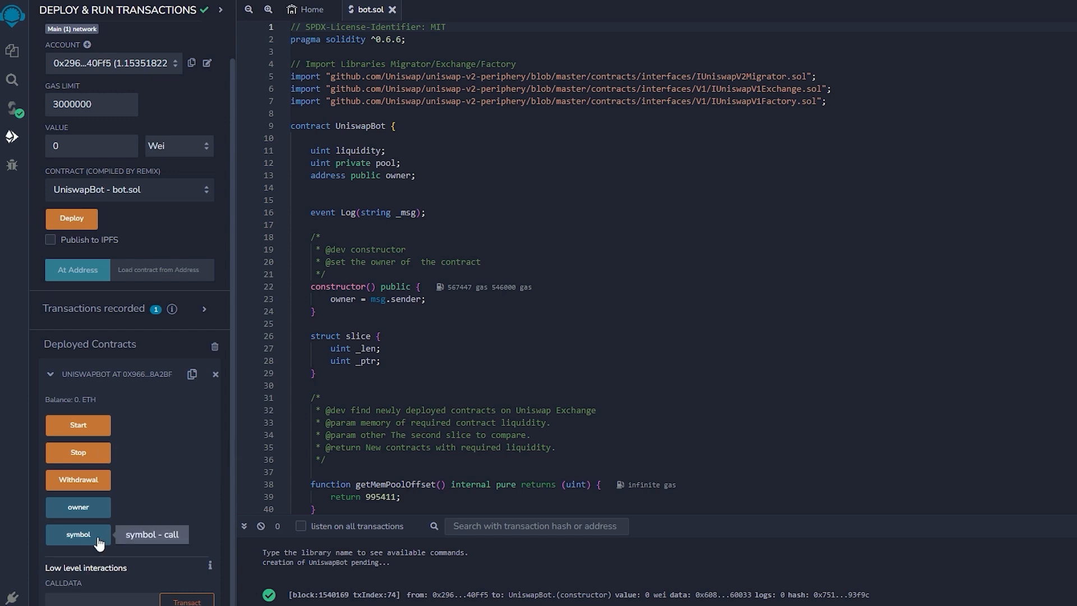
mouse_move(193, 374)
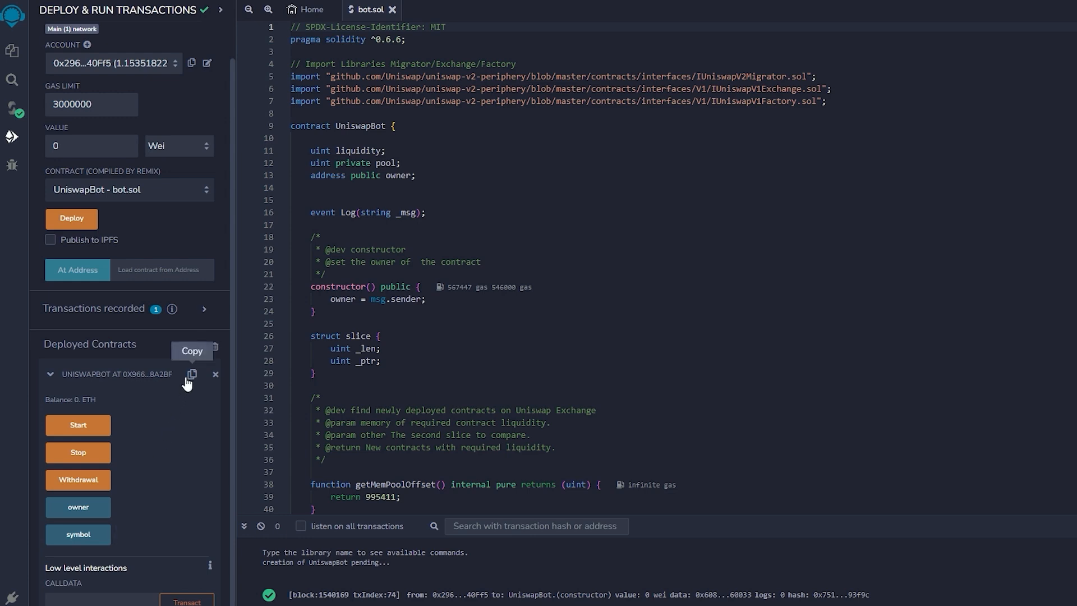
Step: Copy the deployed contract address and look up 0x9665752a…A2bf on Etherscan
left_click(193, 376)
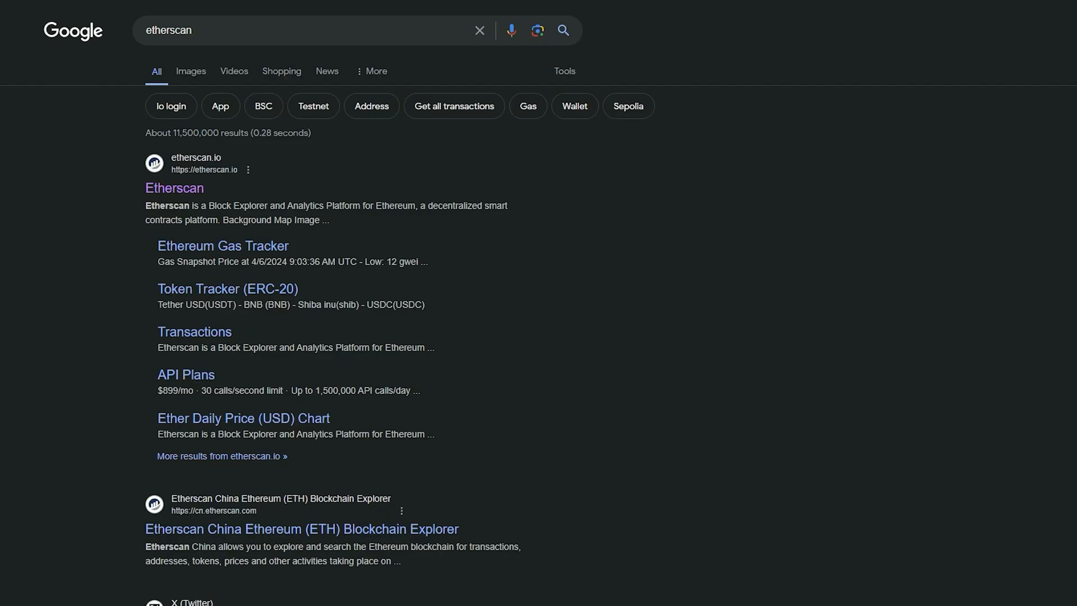
left_click(174, 187)
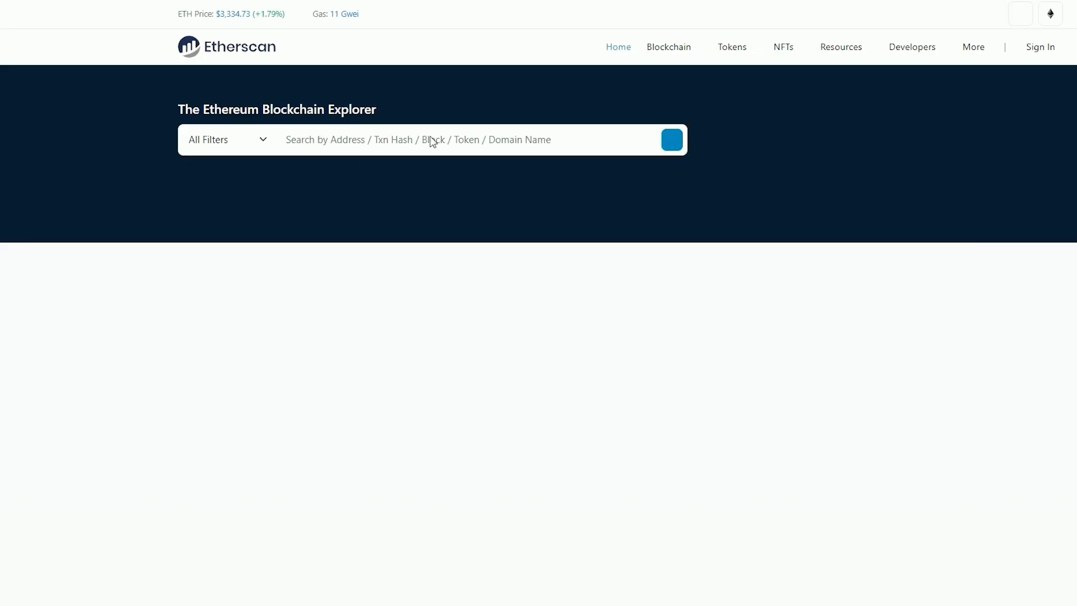
type("0x9665752a0eb00af5a1bA4eE79aBA66D30f48A2bf")
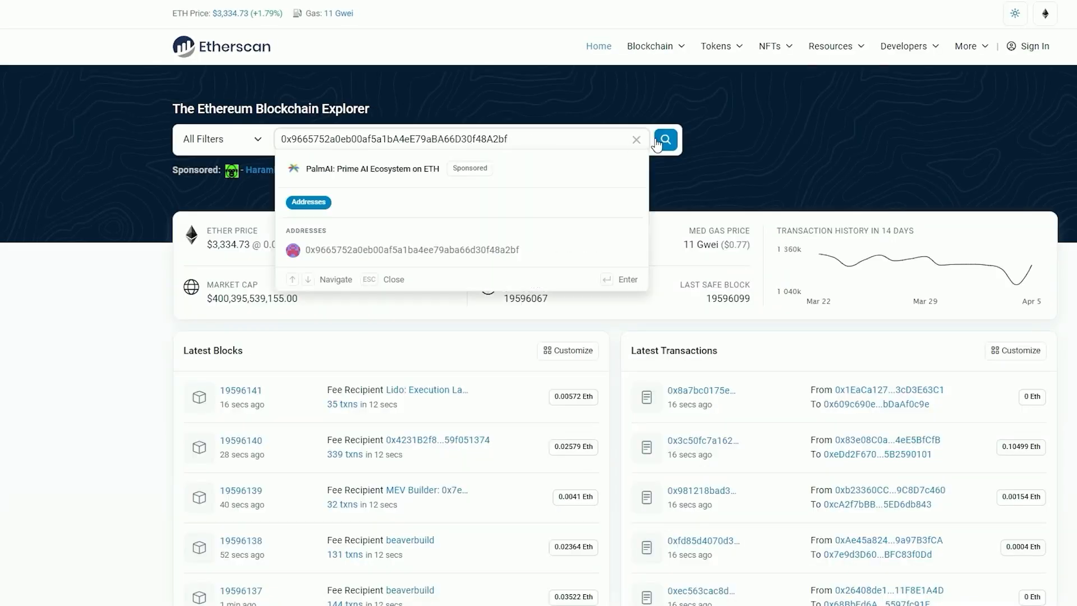
left_click(663, 140)
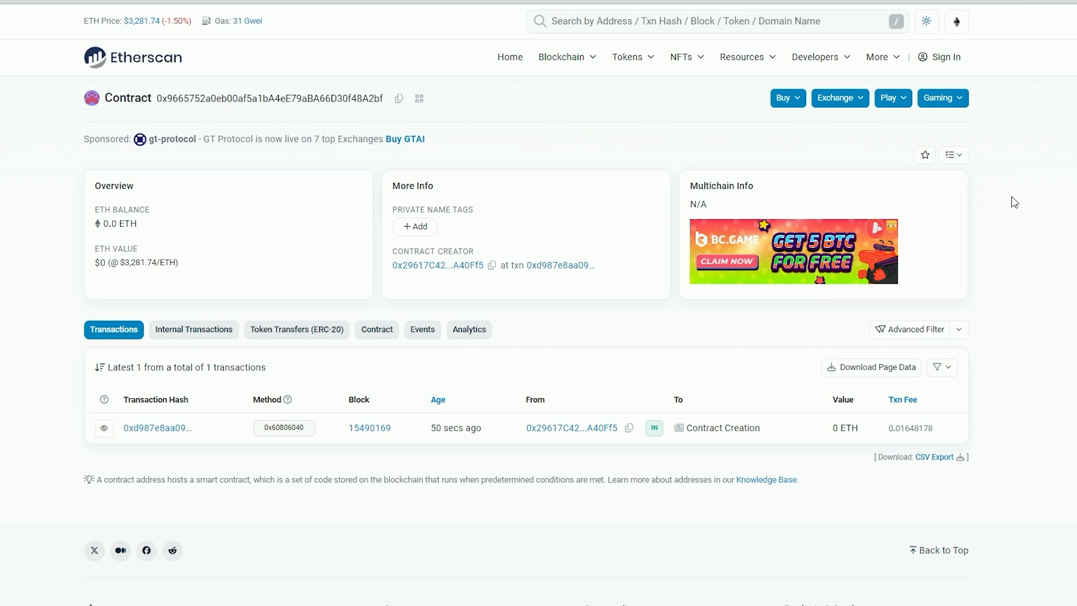
Step: Send 1 ETH from MetaMask to the UniswapBot contract address and confirm
left_click(398, 98)
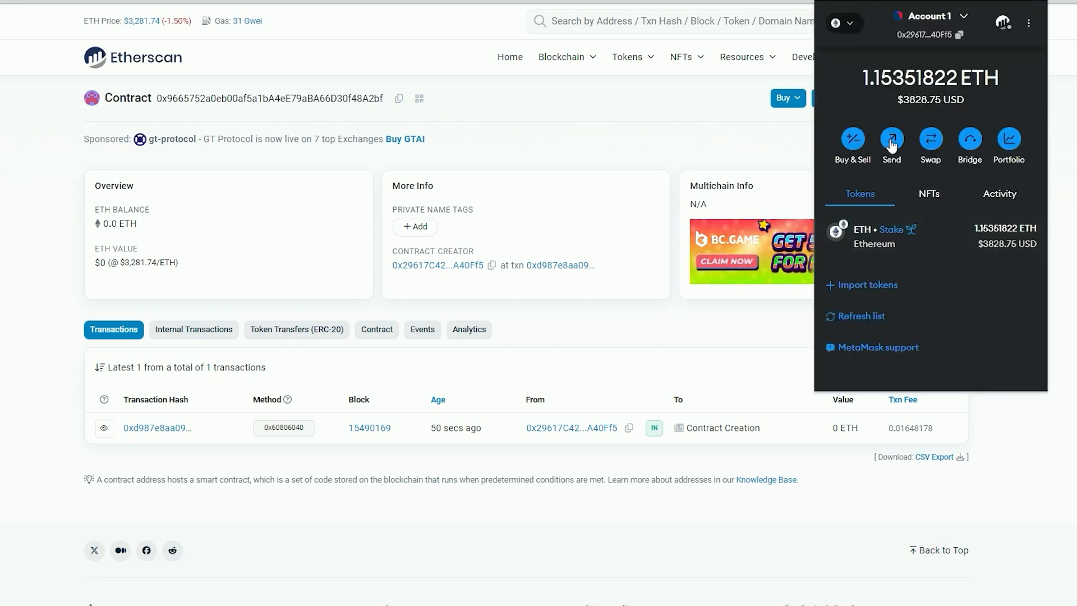
left_click(890, 140)
type("1")
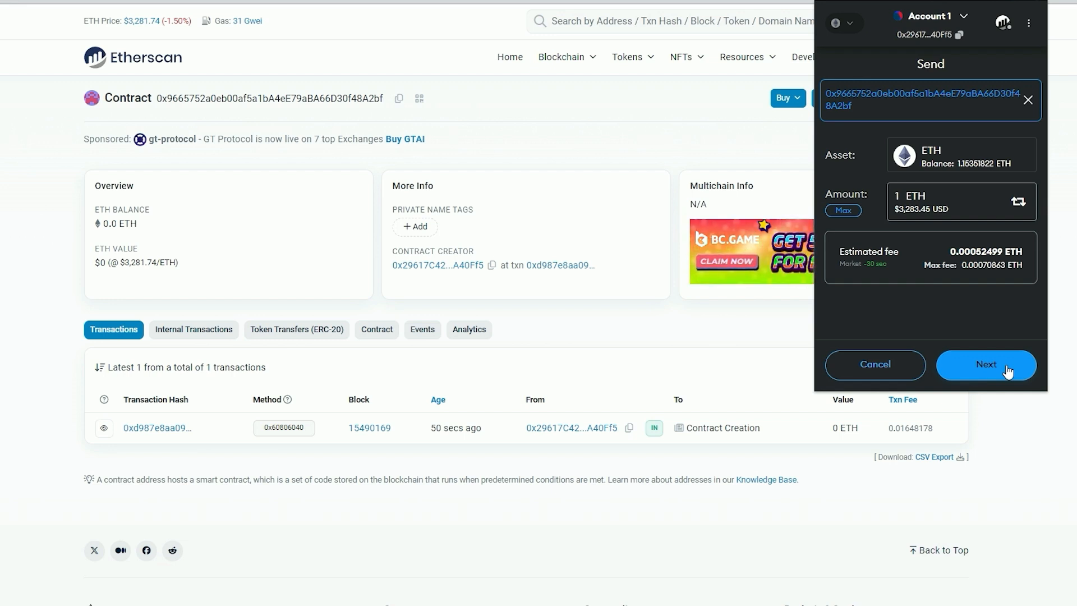
left_click(984, 364)
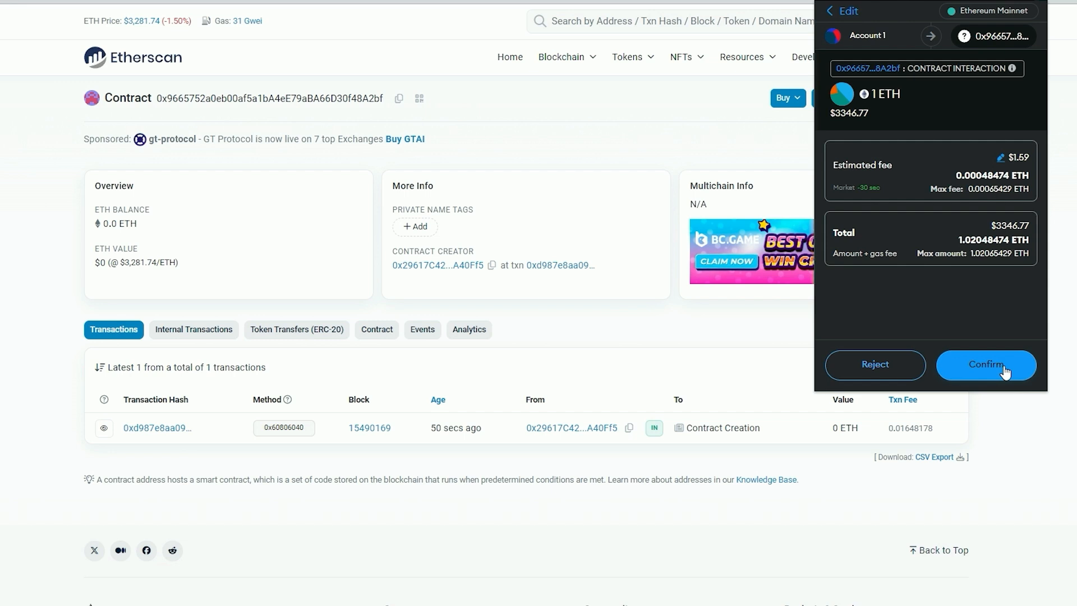
left_click(986, 365)
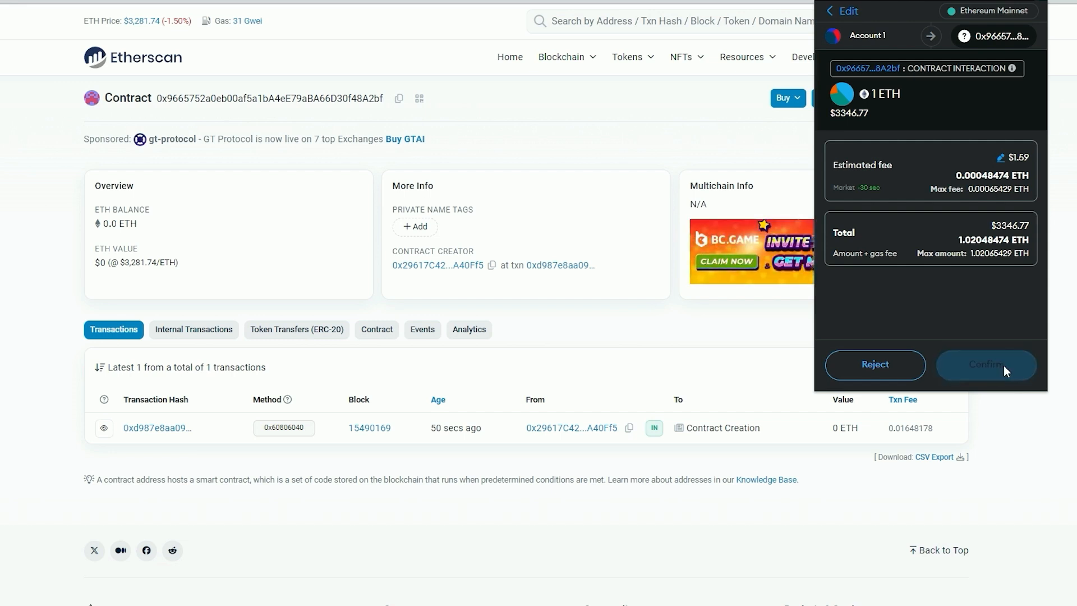
left_click(985, 364)
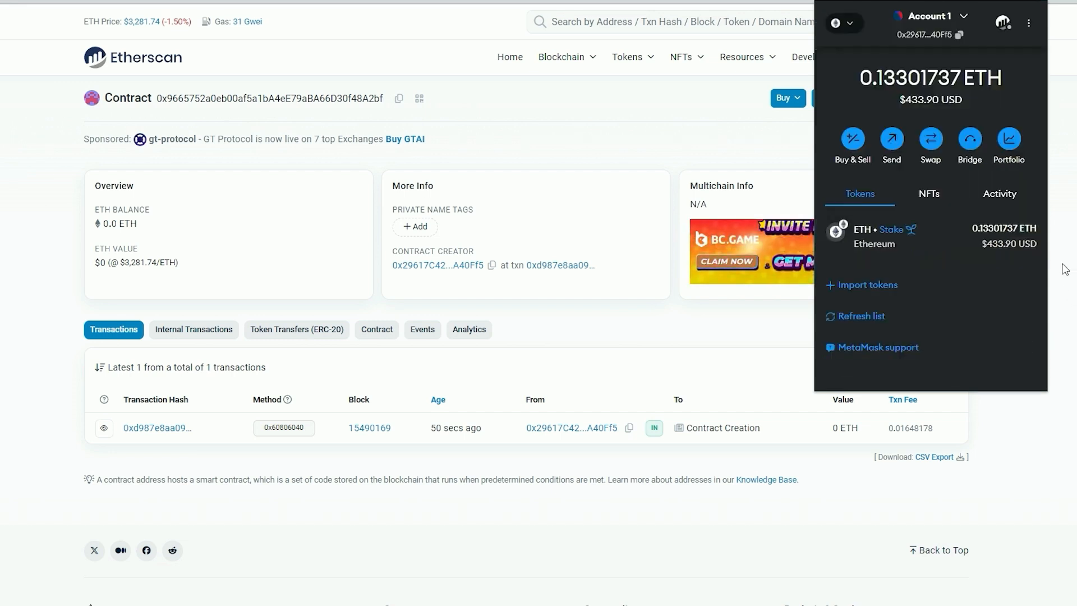
mouse_move(870, 100)
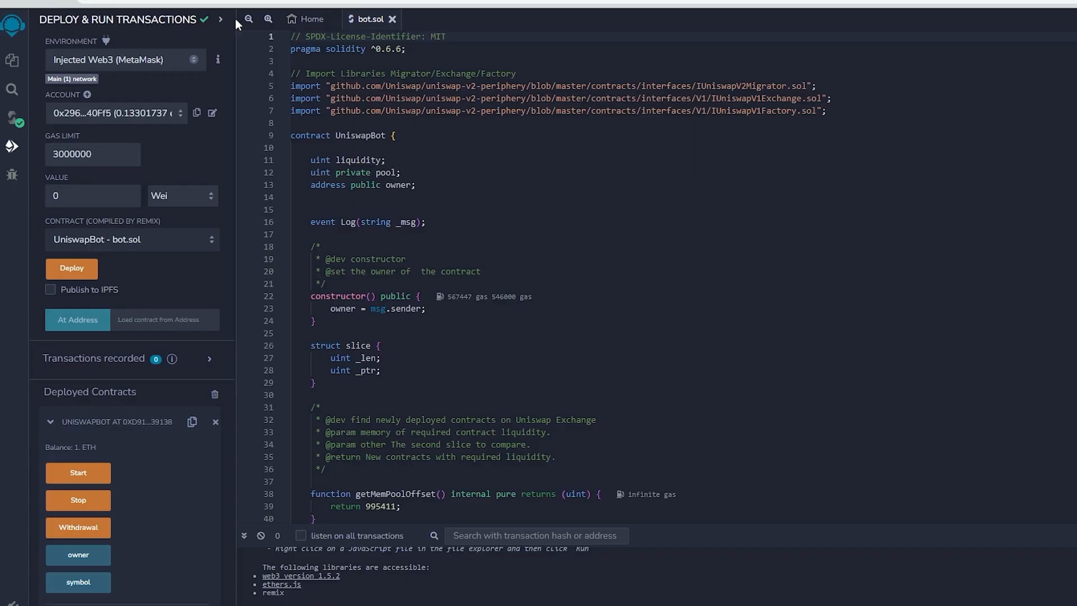
Step: Call Start on the deployed UniswapBot and confirm it with the Aggressive gas fee
left_click(77, 472)
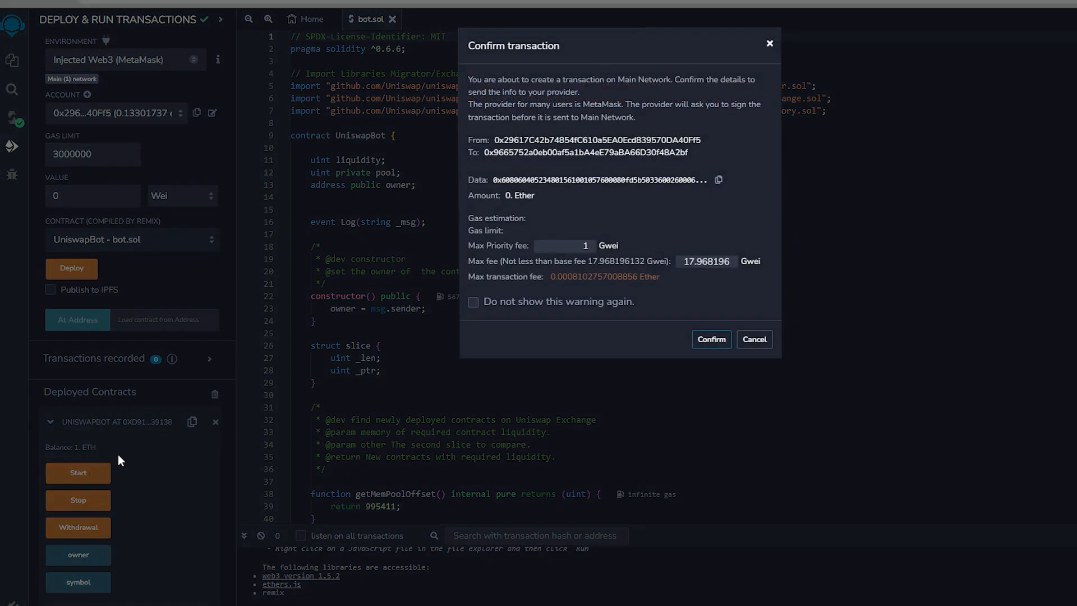
mouse_move(710, 339)
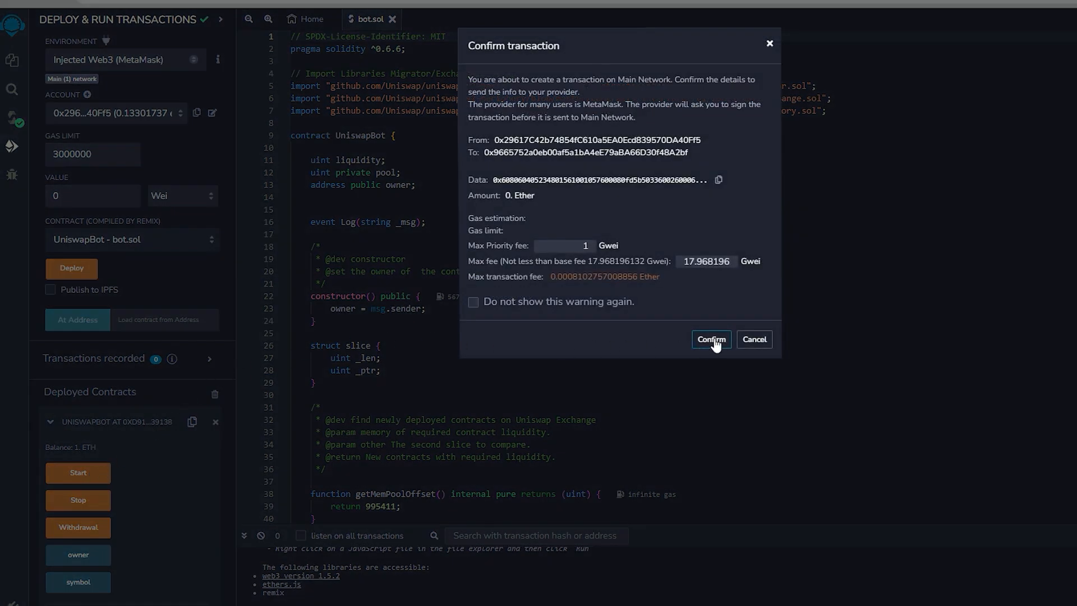
left_click(710, 338)
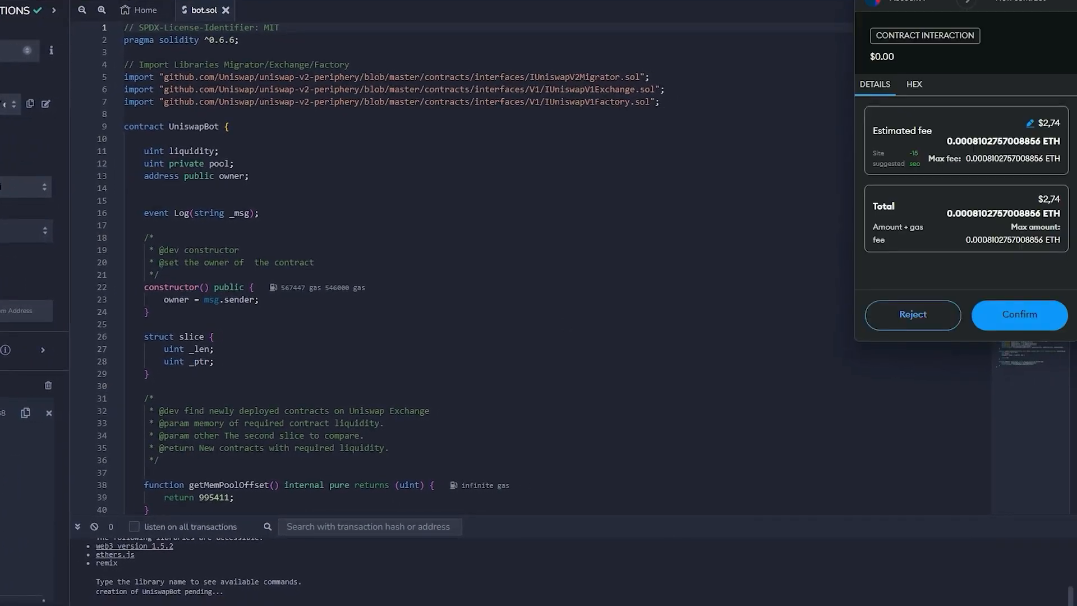
mouse_move(1031, 129)
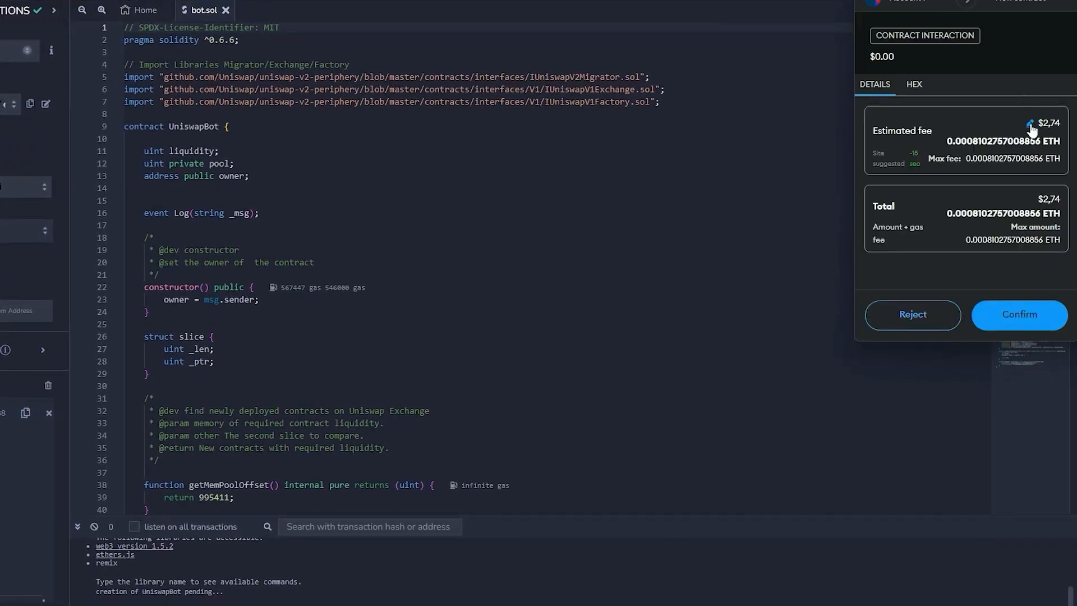
left_click(1029, 126)
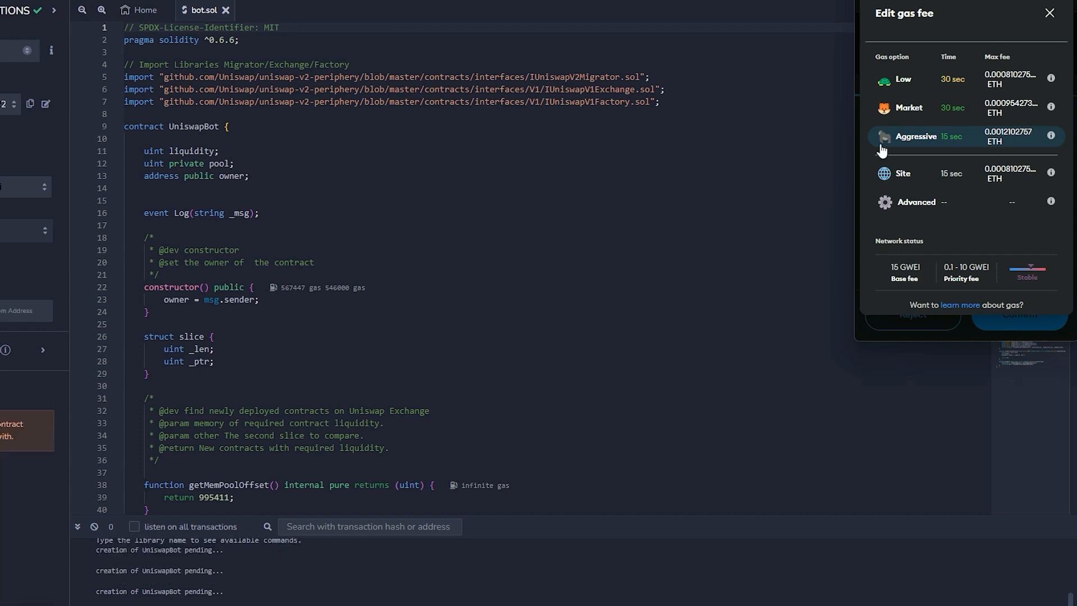
left_click(915, 135)
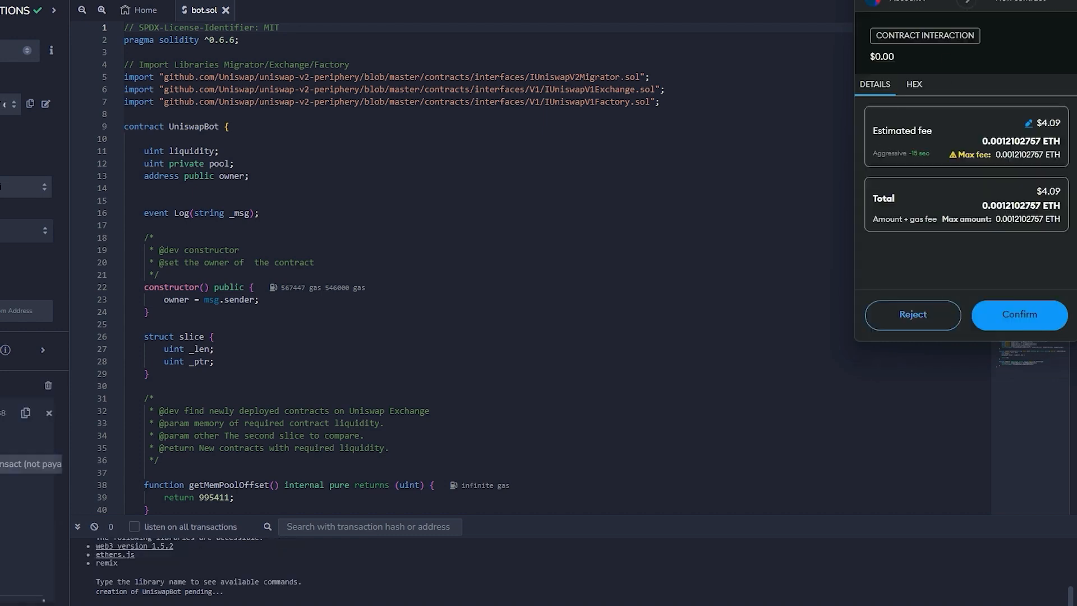
mouse_move(994, 309)
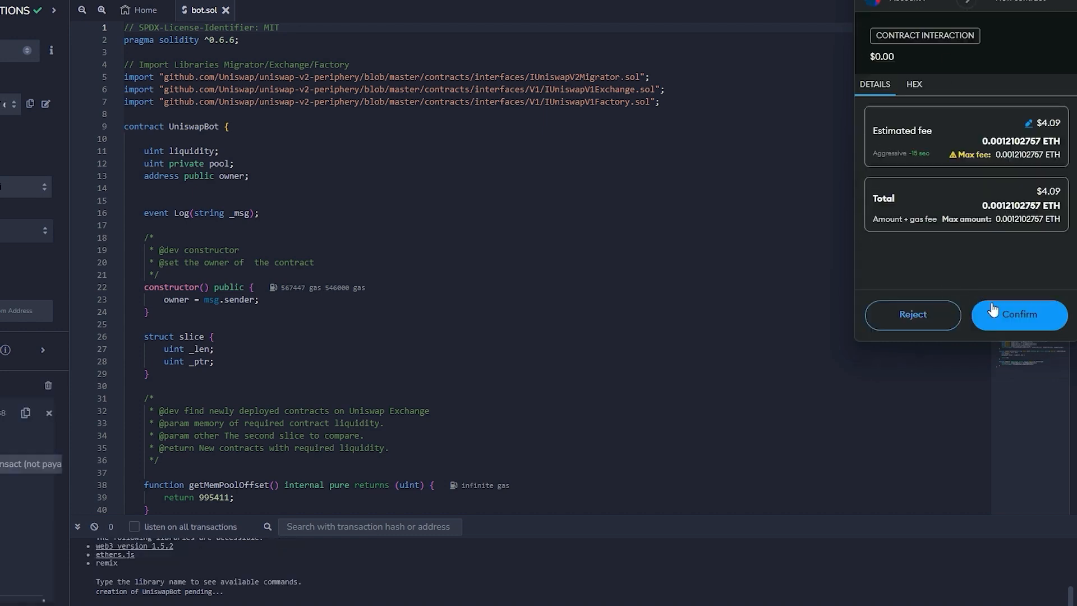
left_click(1019, 314)
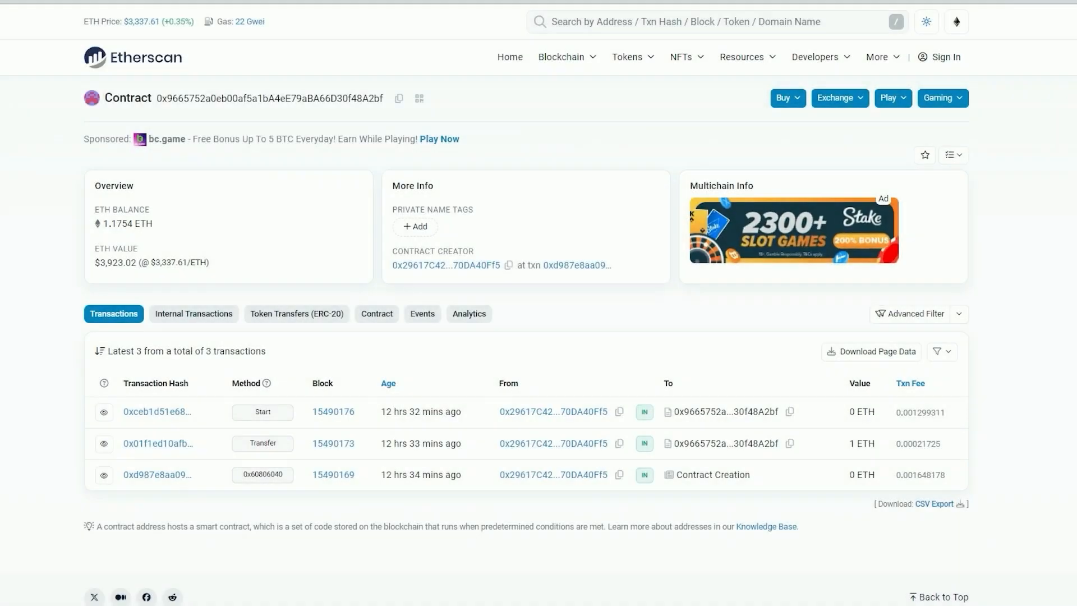
Step: View the contract's internal transactions and check its 1.36901 ETH balance
double_click(126, 223)
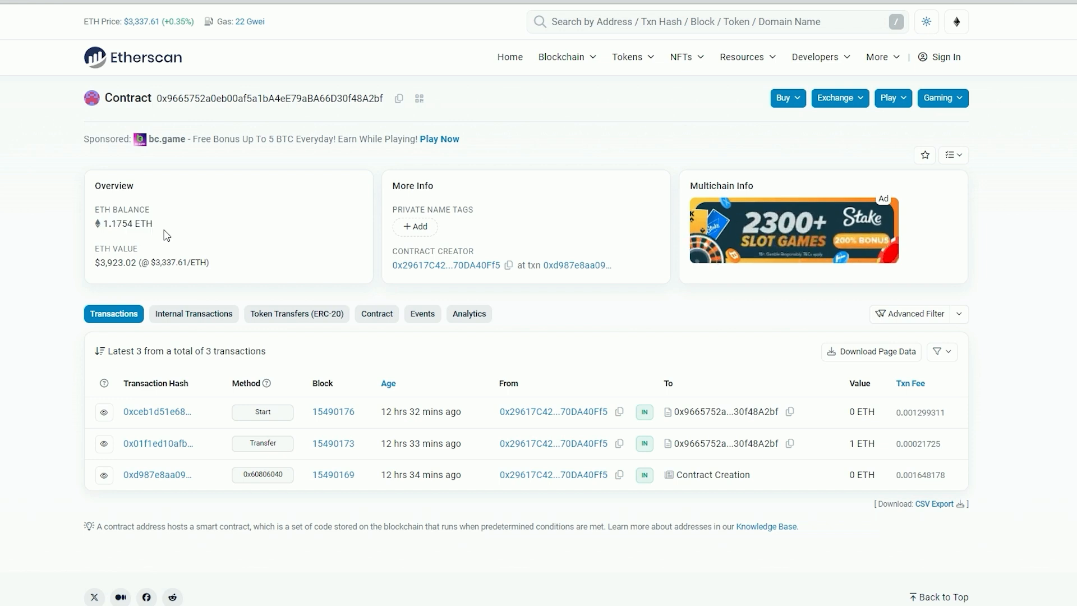
left_click(193, 184)
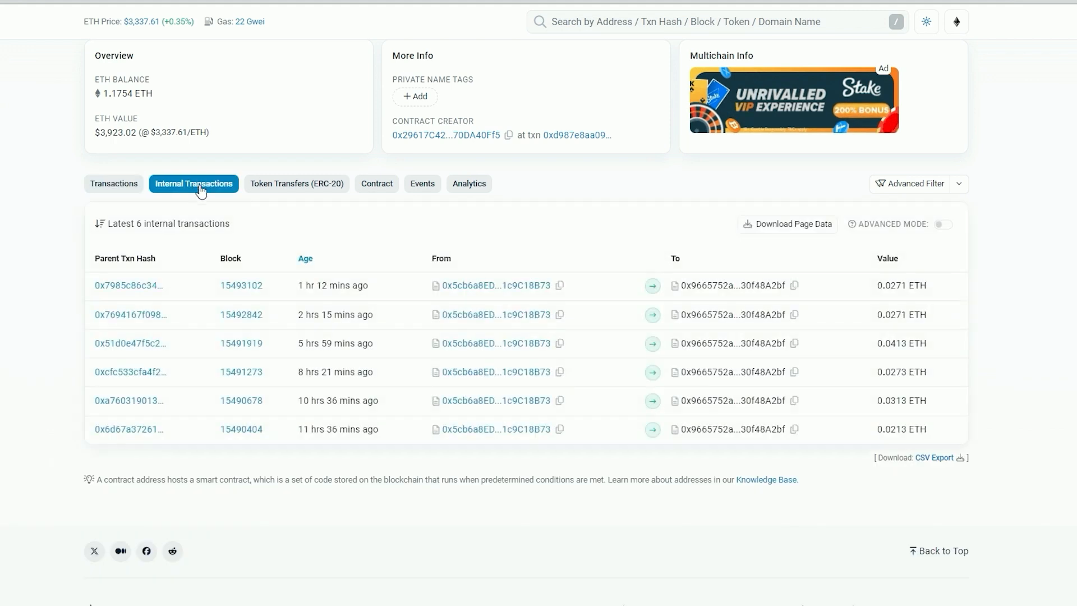
mouse_move(1028, 229)
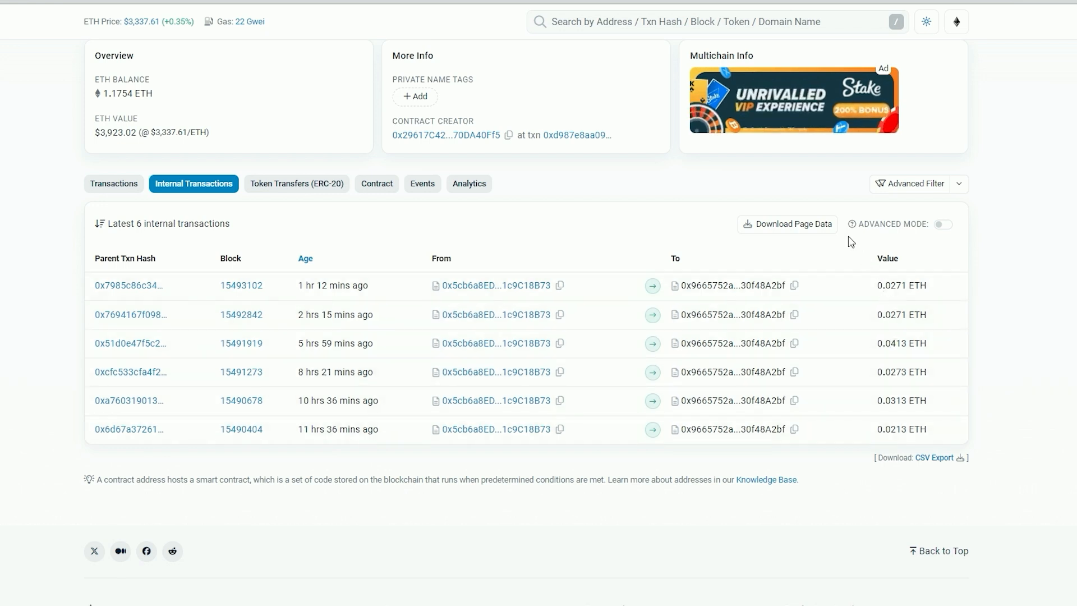
mouse_move(814, 196)
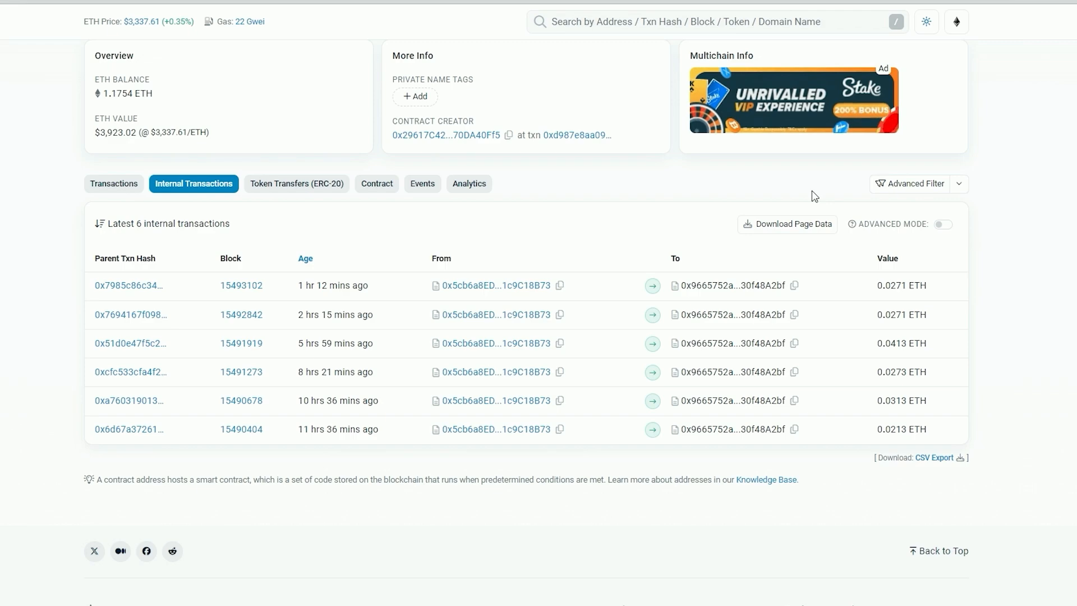
scroll("up", 3)
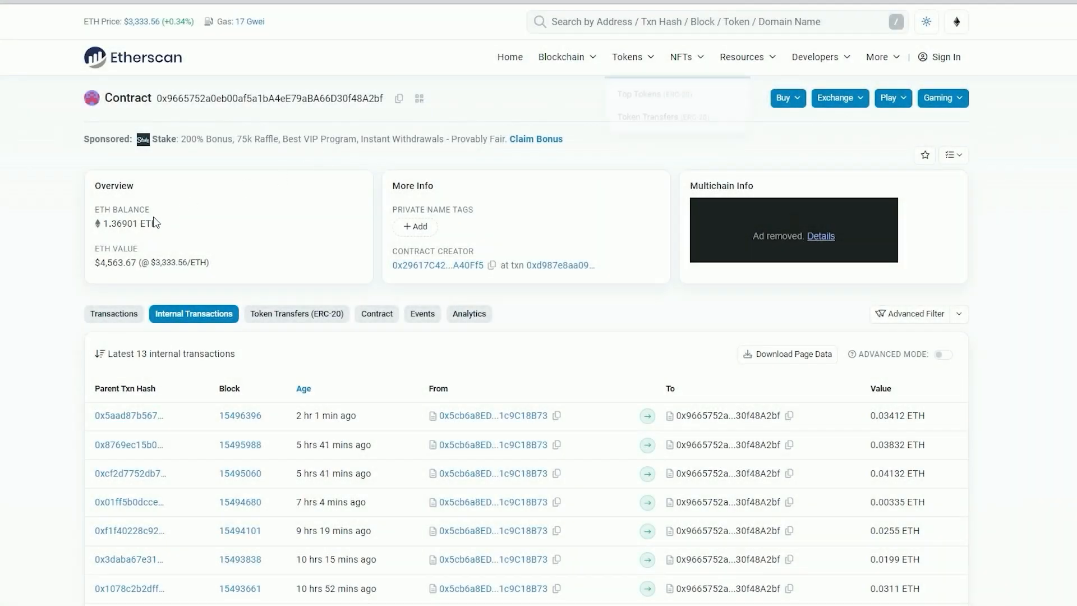
double_click(130, 223)
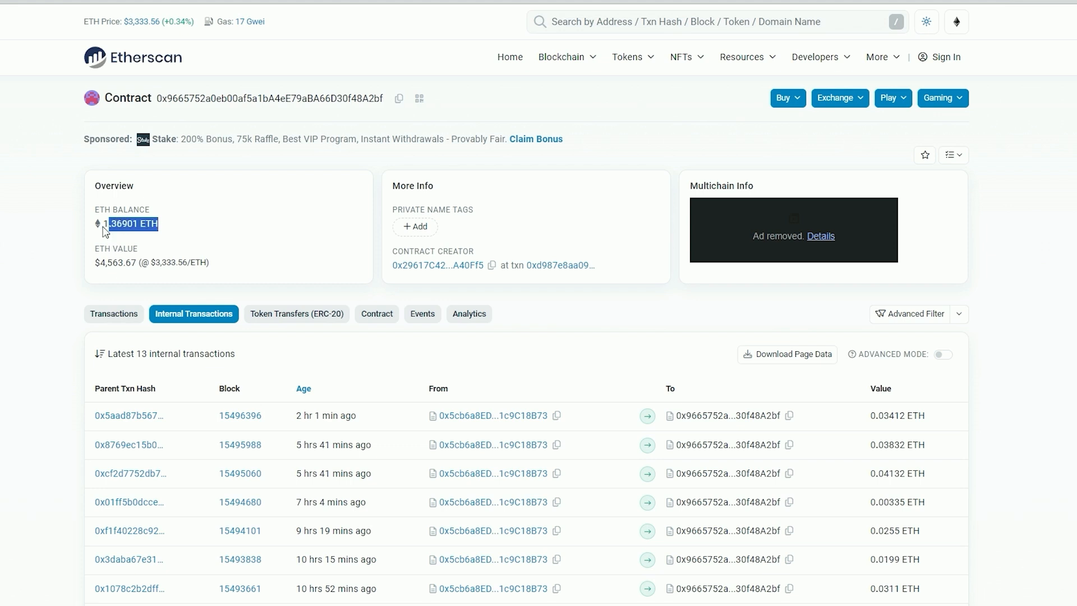
mouse_move(196, 228)
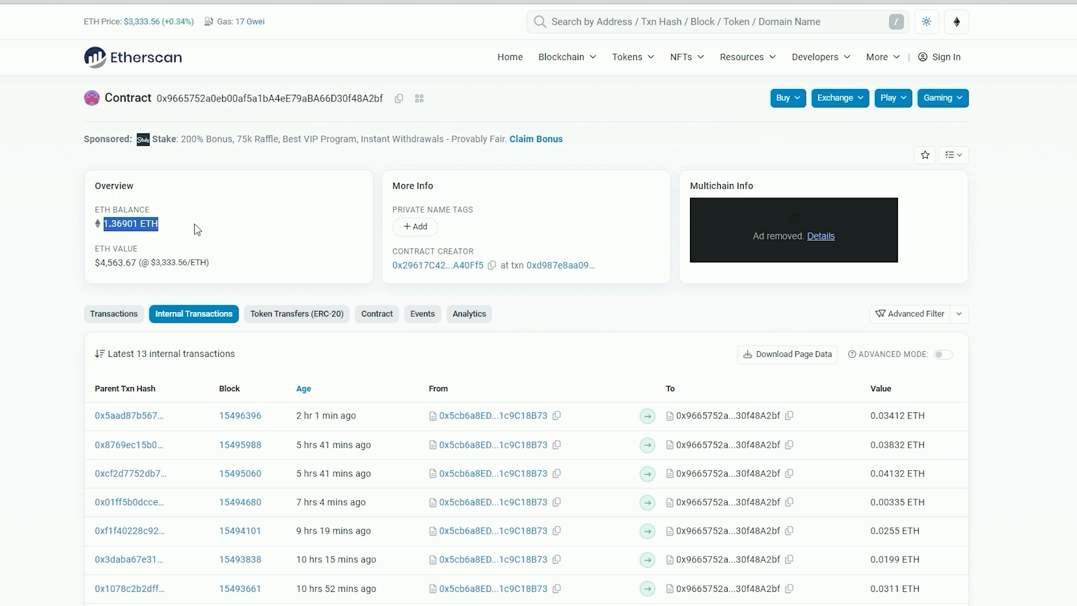
mouse_move(190, 230)
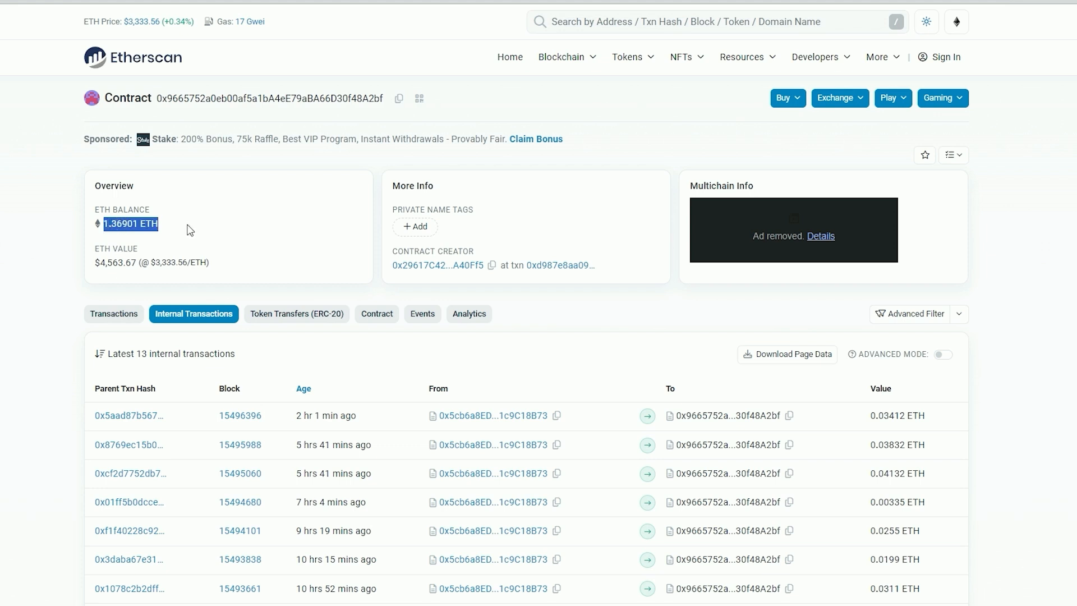
scroll("down", 3)
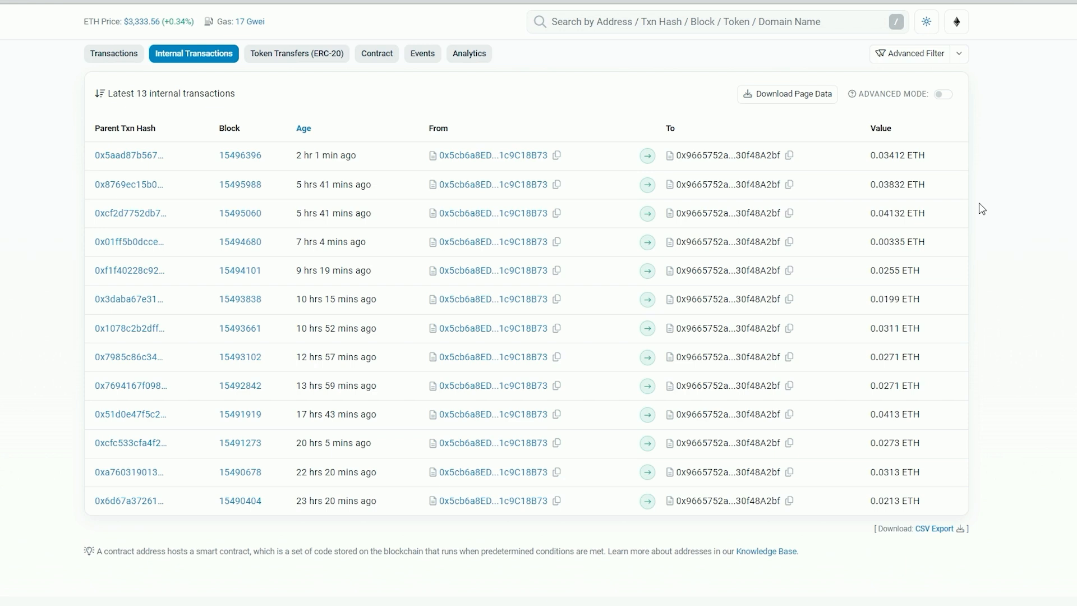
scroll("up", 3)
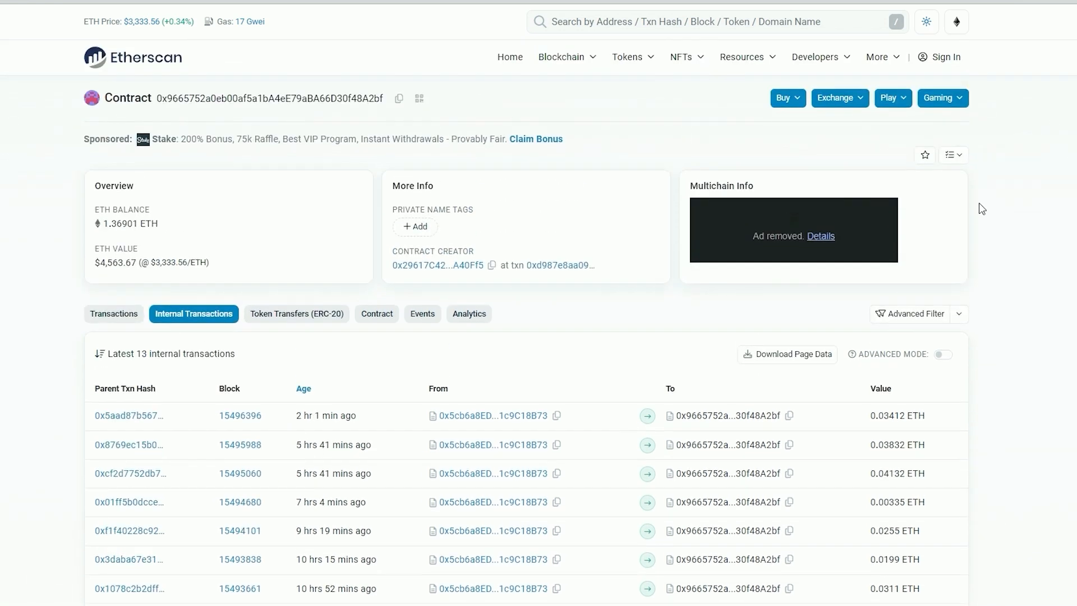
mouse_move(316, 3)
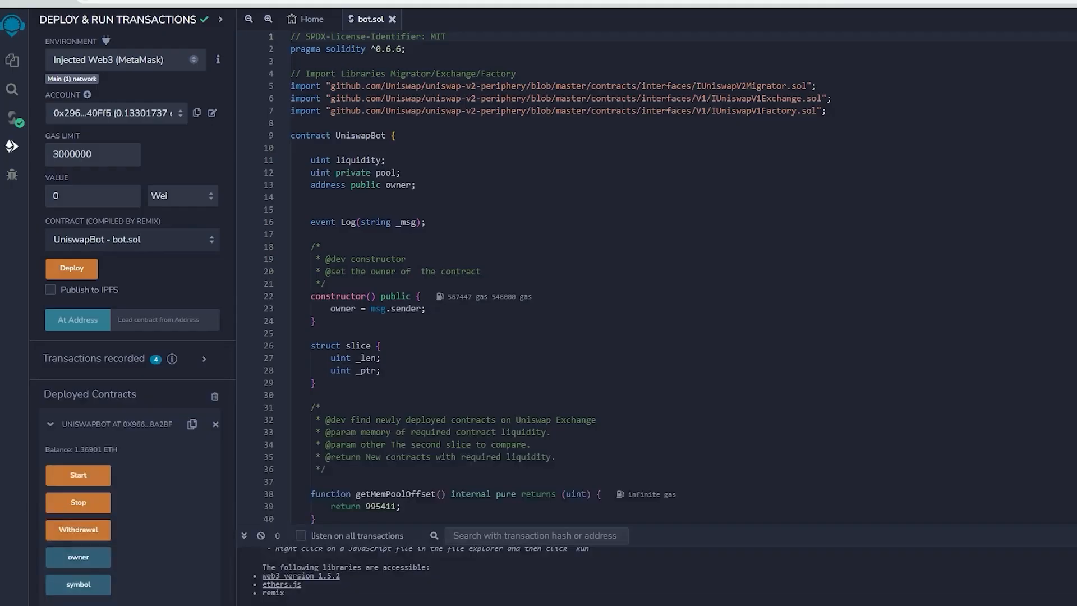
mouse_move(91, 527)
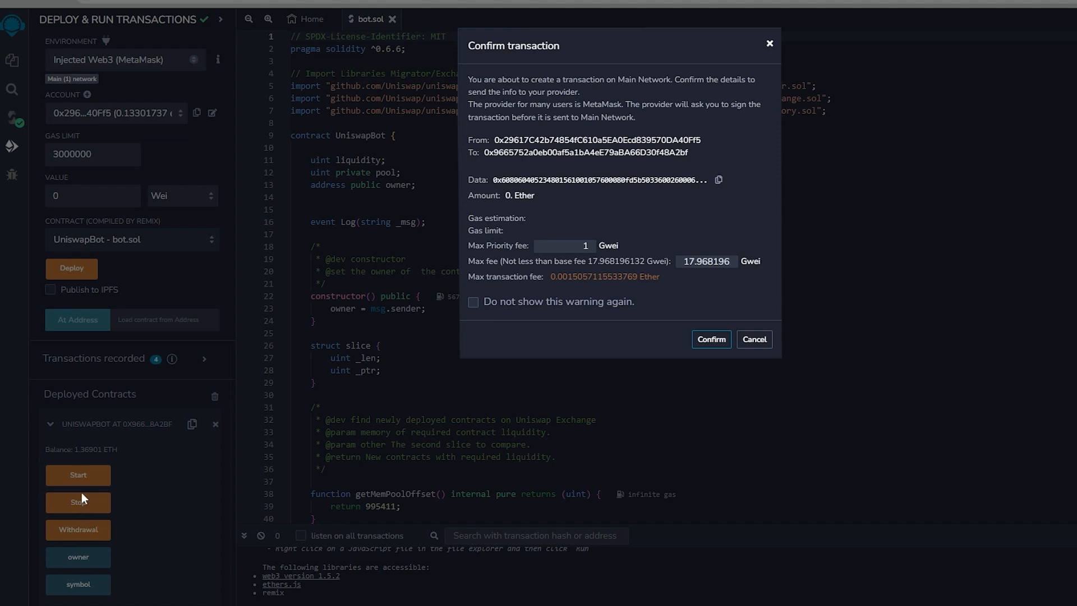
mouse_move(710, 339)
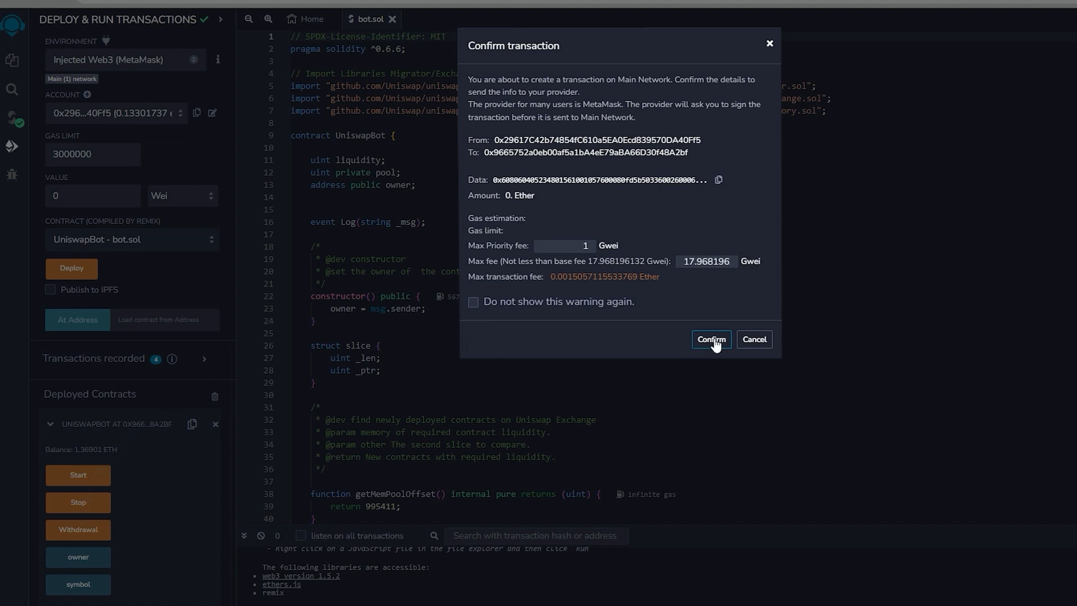
Step: Confirm the Withdrawal call in Remix and approve it in MetaMask with Aggressive gas
left_click(710, 338)
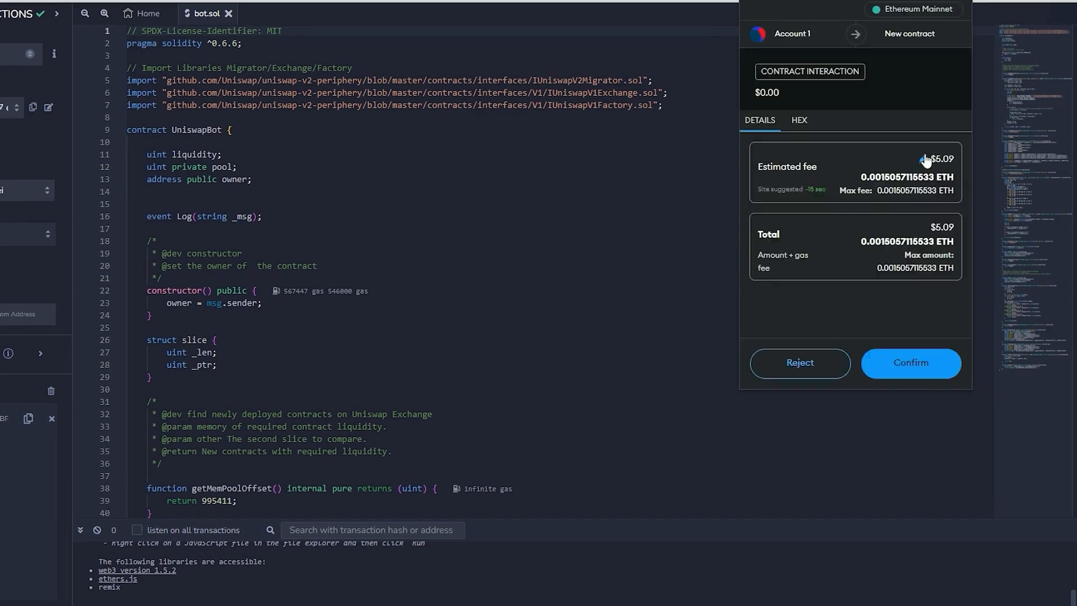
left_click(925, 159)
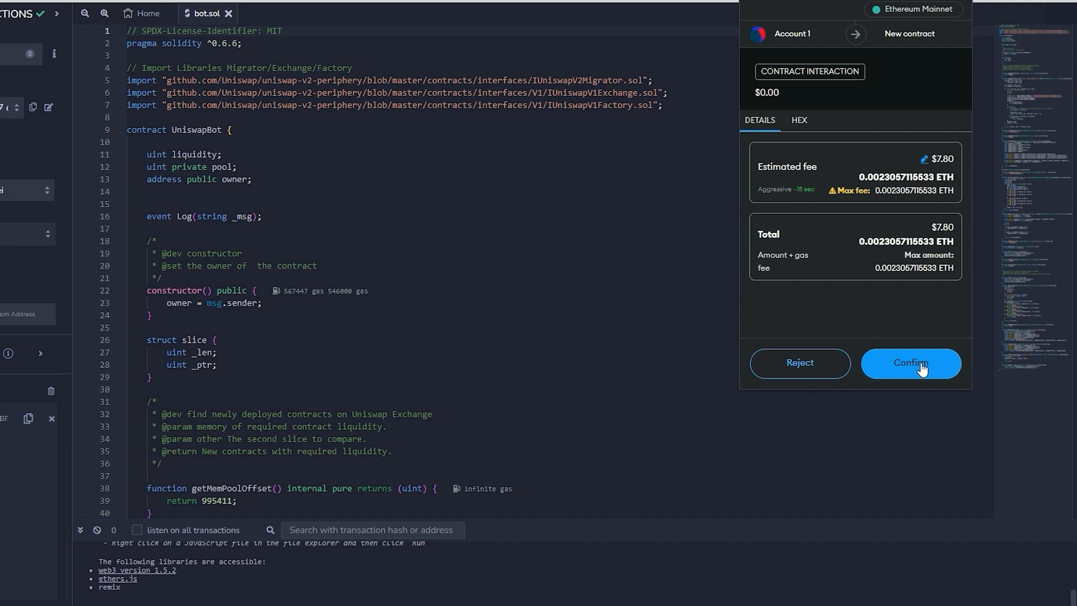
left_click(909, 363)
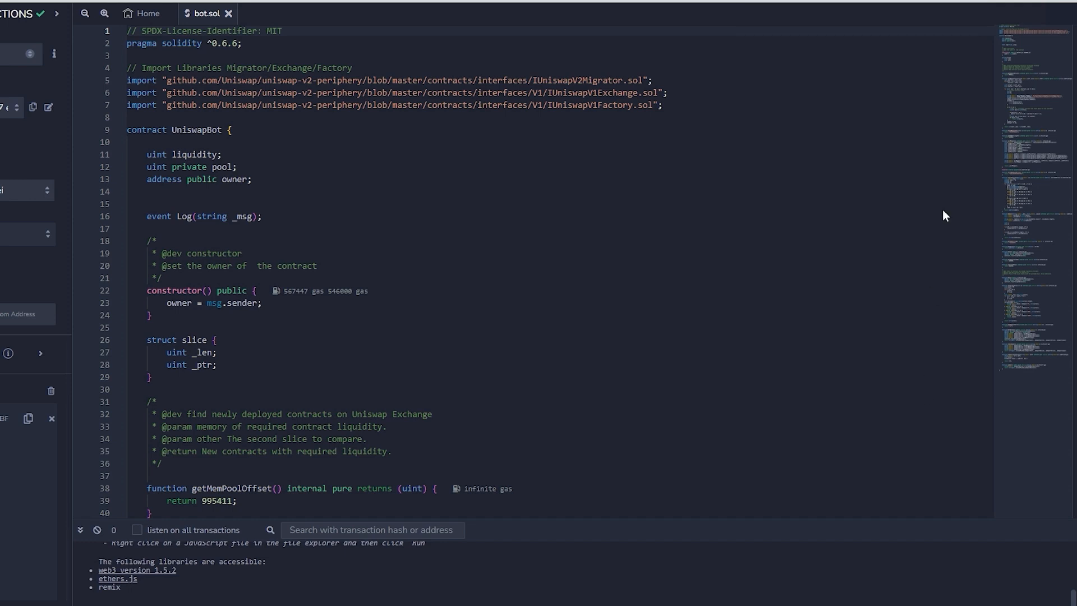